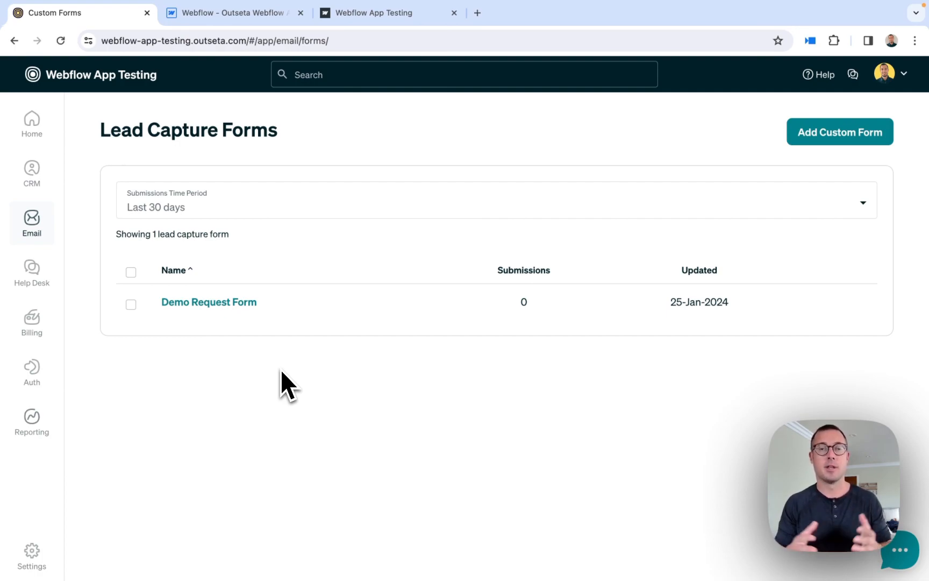
mouse_move(301, 161)
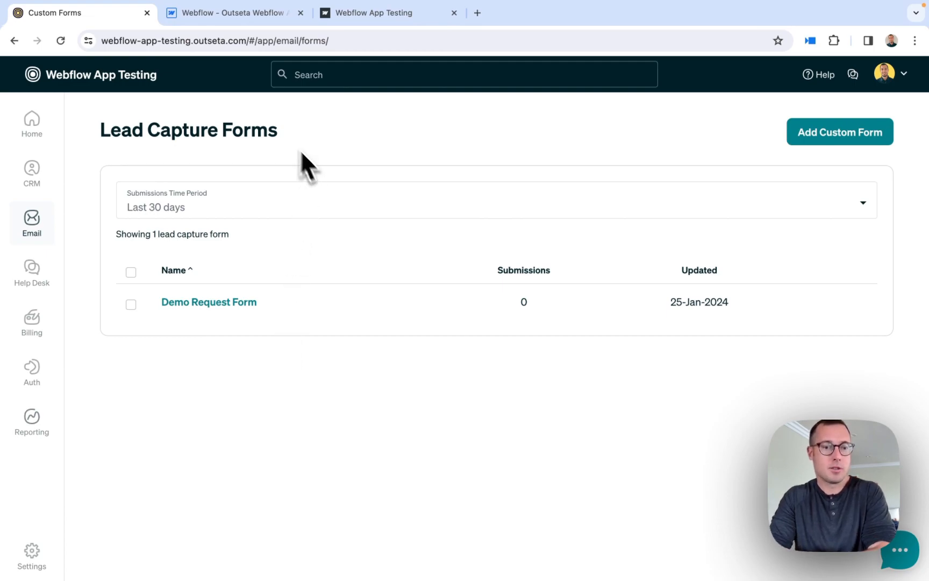
Review the Demo Request Form's Email, First Name, Last Name and product-question fields, then close the editor
left_click(31, 218)
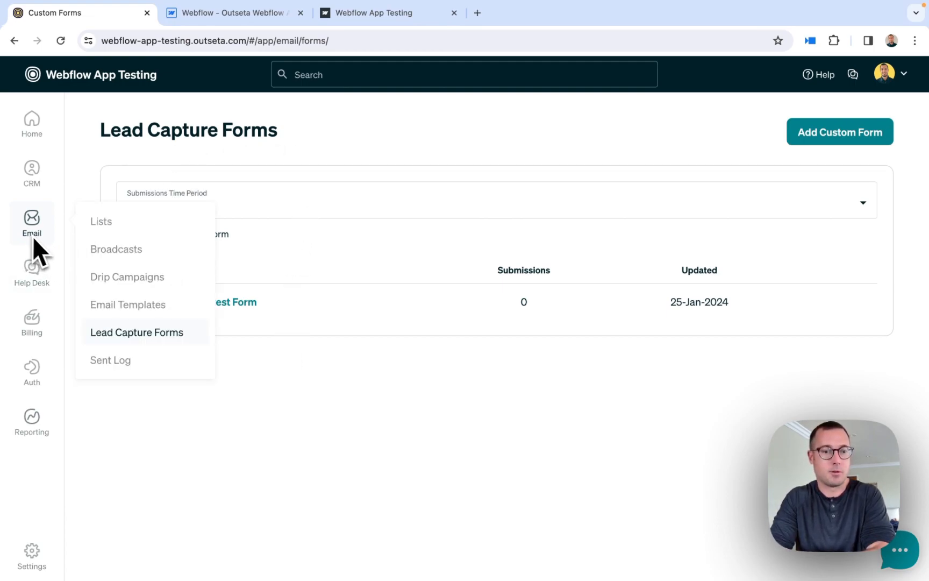
left_click(136, 332)
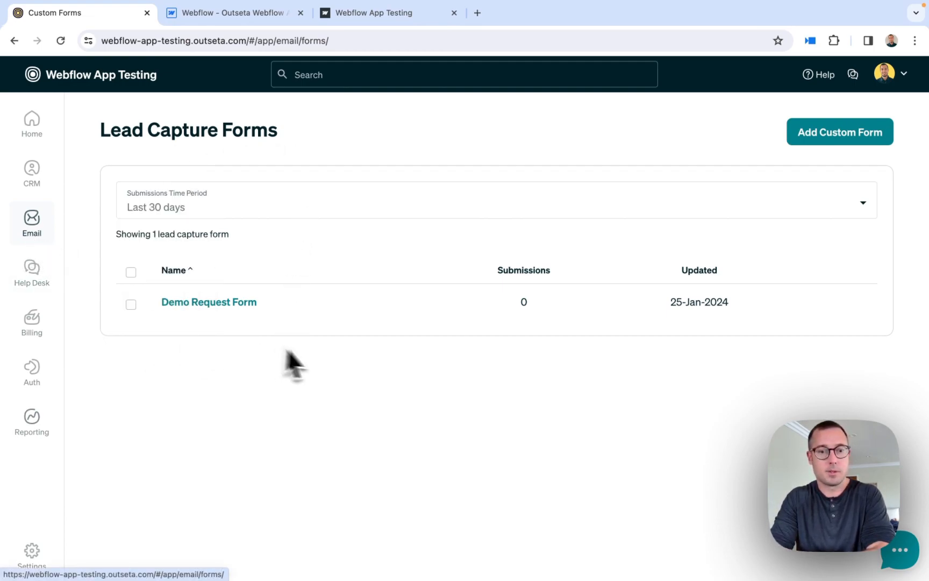
left_click(208, 302)
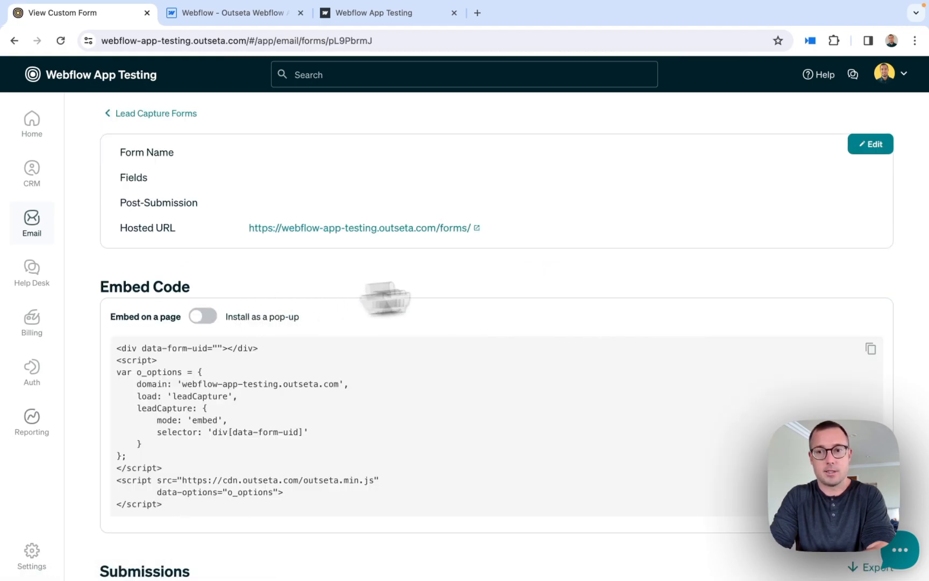
left_click(869, 144)
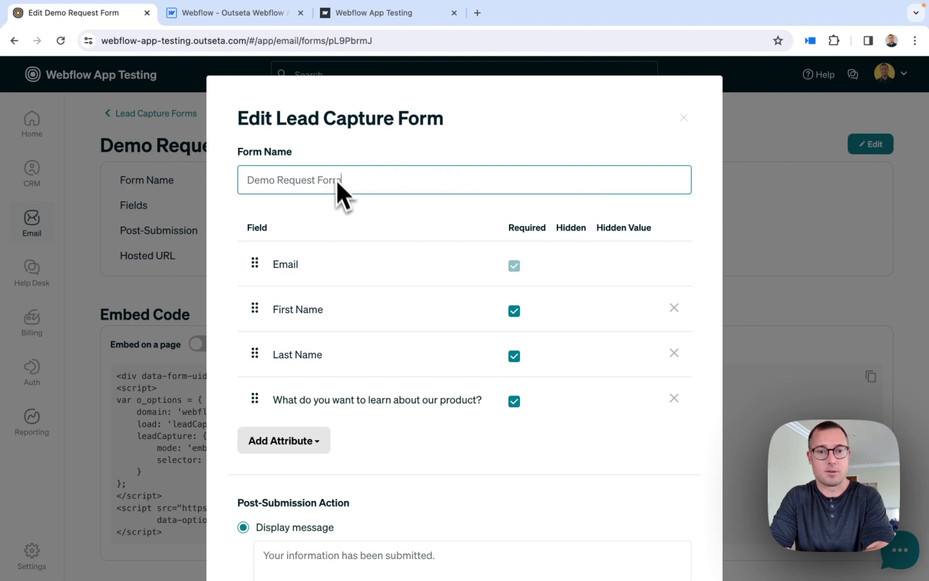
mouse_move(304, 286)
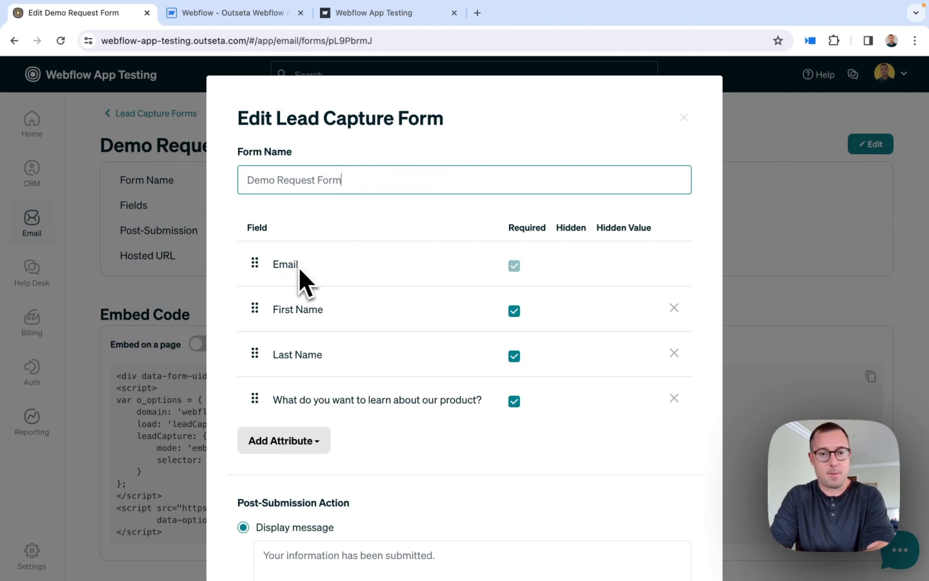
mouse_move(304, 384)
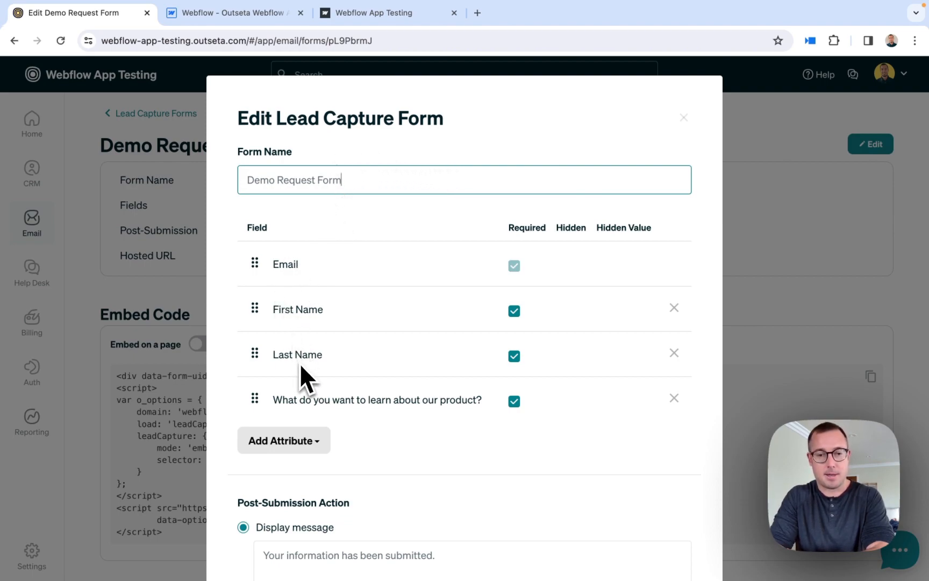
mouse_move(393, 436)
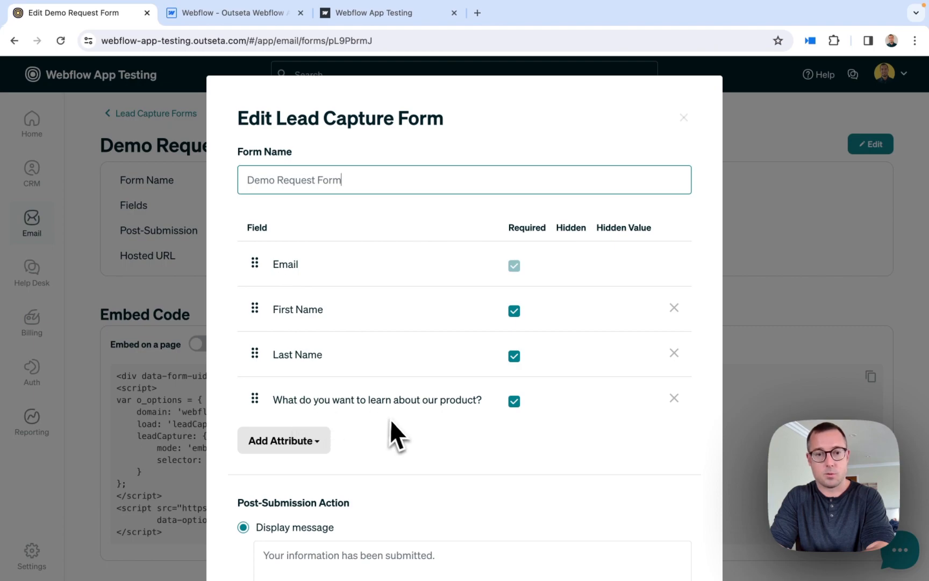
mouse_move(447, 432)
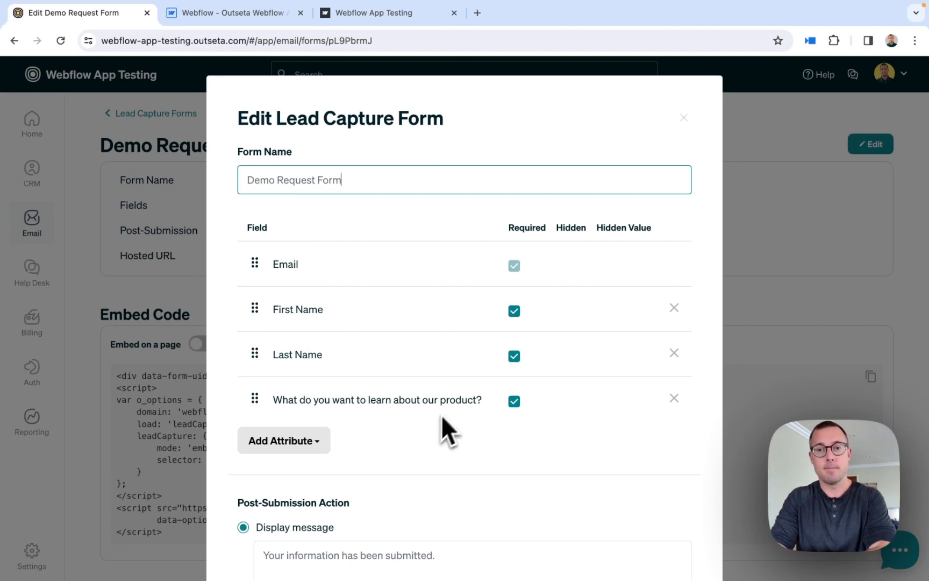
mouse_move(396, 441)
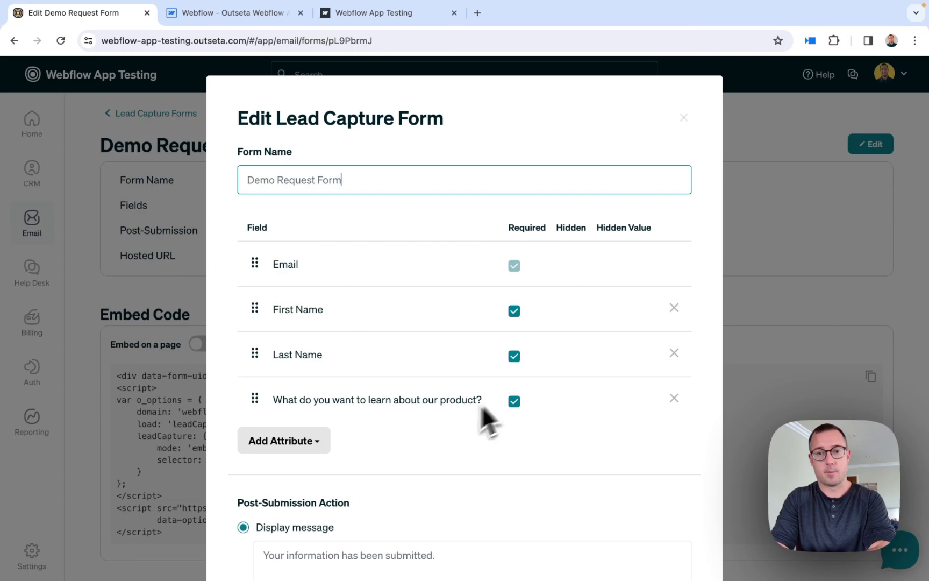
left_click(683, 117)
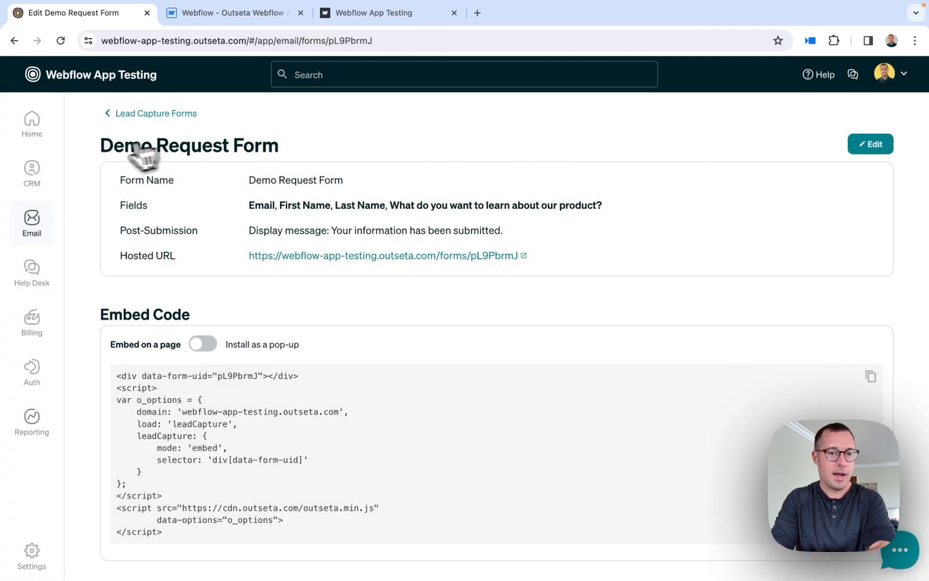
View the Person custom properties, including Company Name, Email, First Name and Last Name
left_click(31, 166)
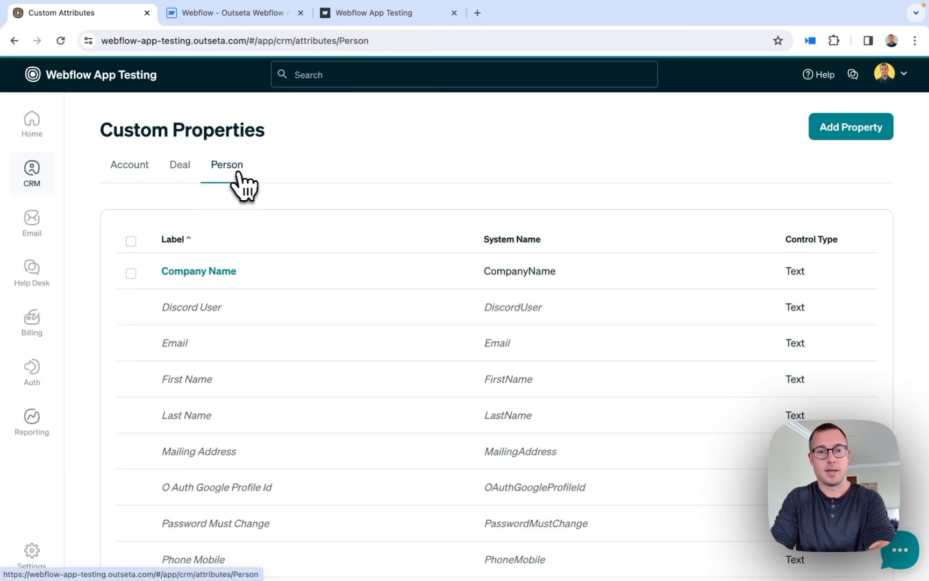
scroll("down", 3)
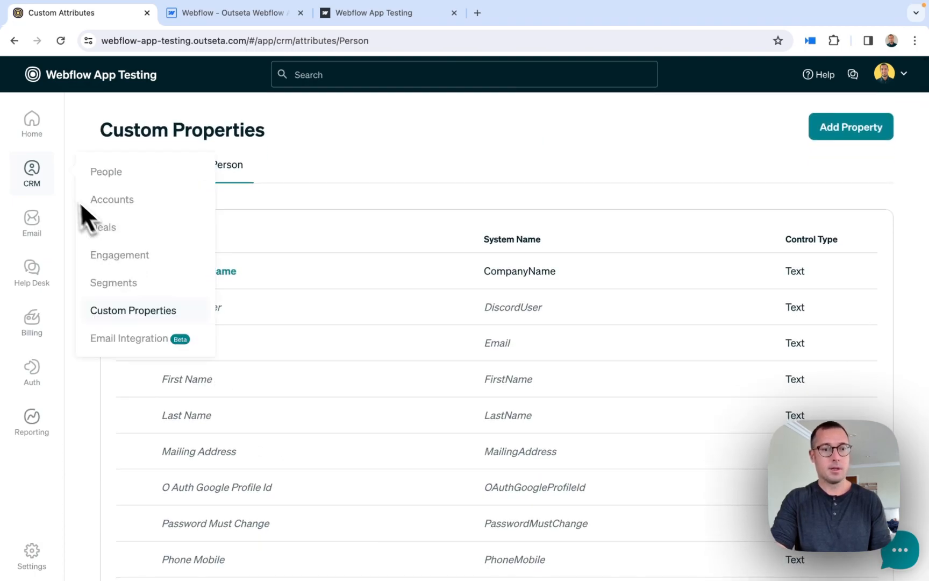
Confirm the Demo Request Form's Create deal setting uses the Demo Requested stage
left_click(31, 224)
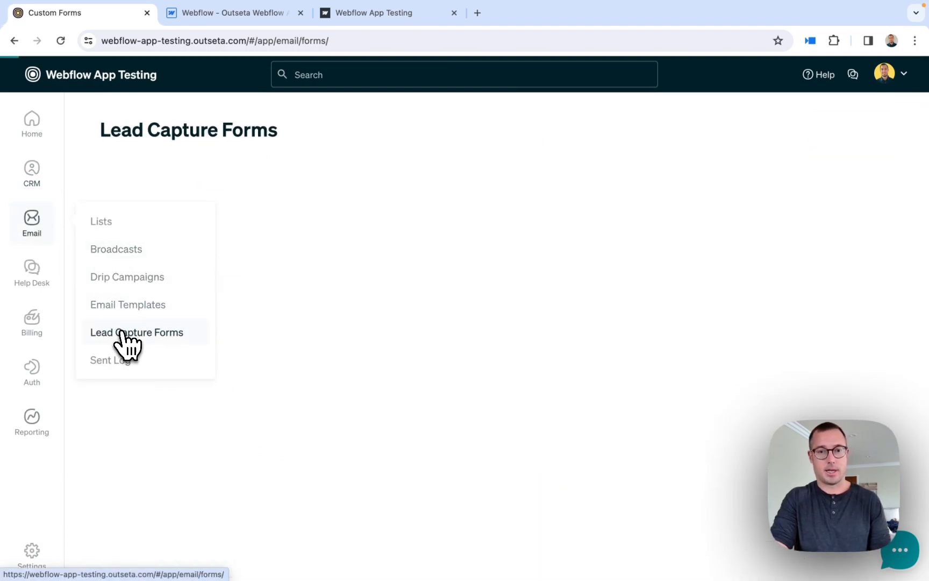
left_click(136, 332)
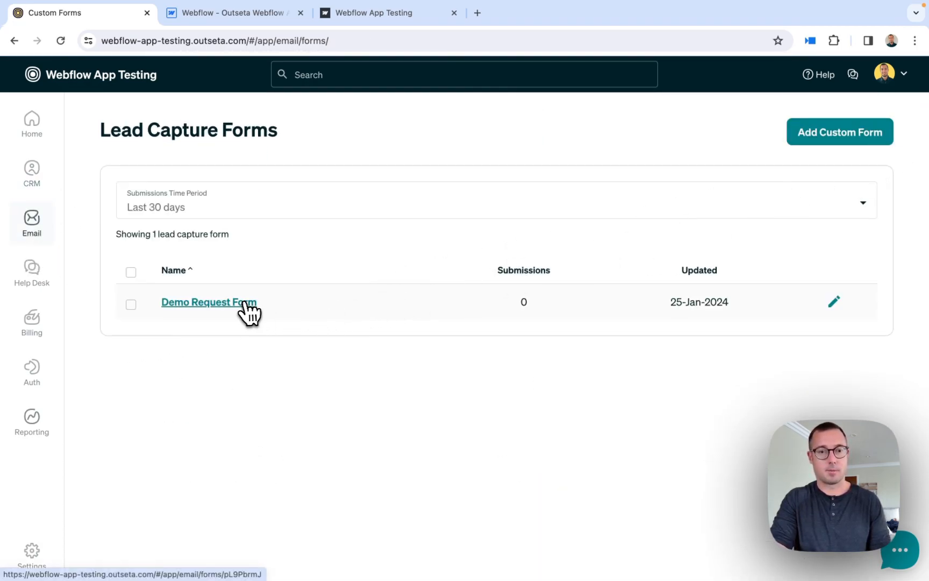
left_click(209, 302)
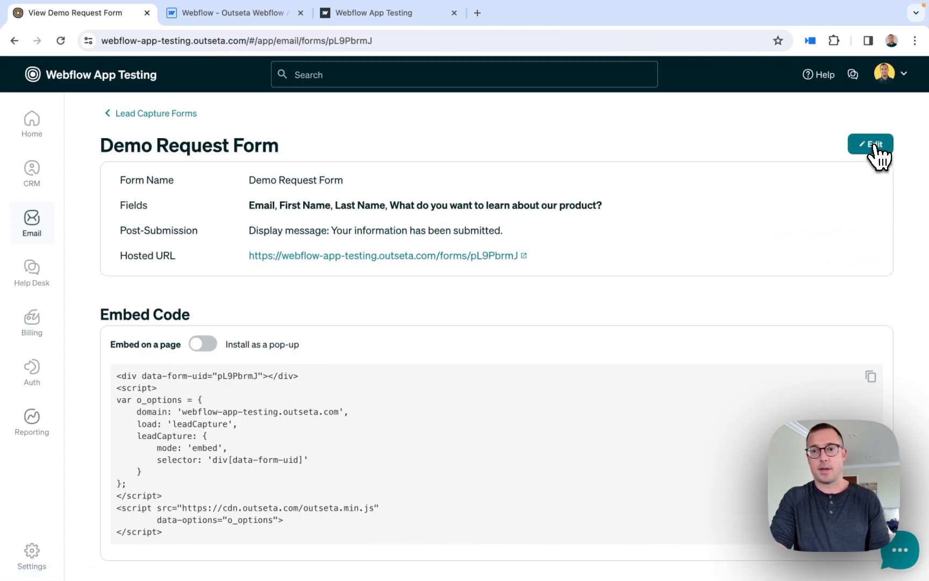
left_click(870, 144)
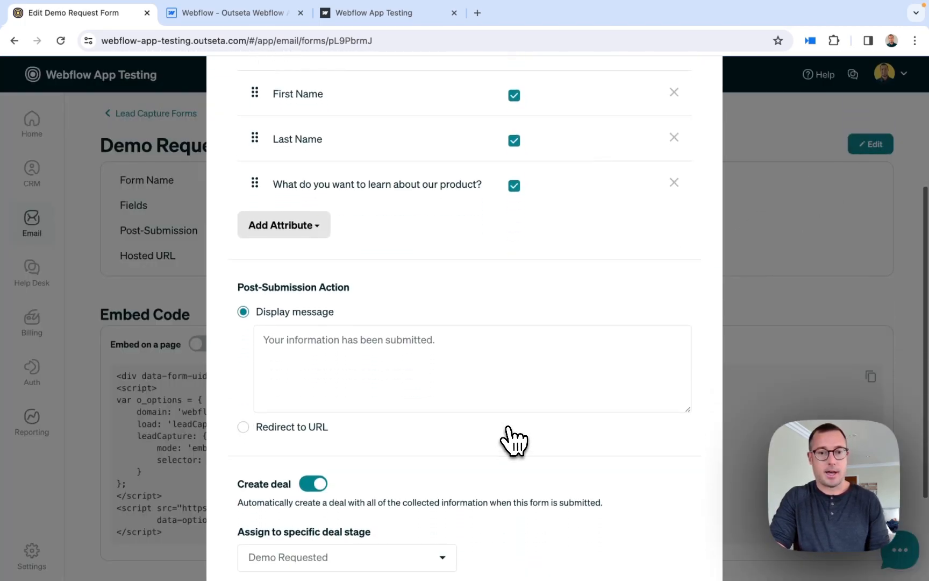
scroll("down", 3)
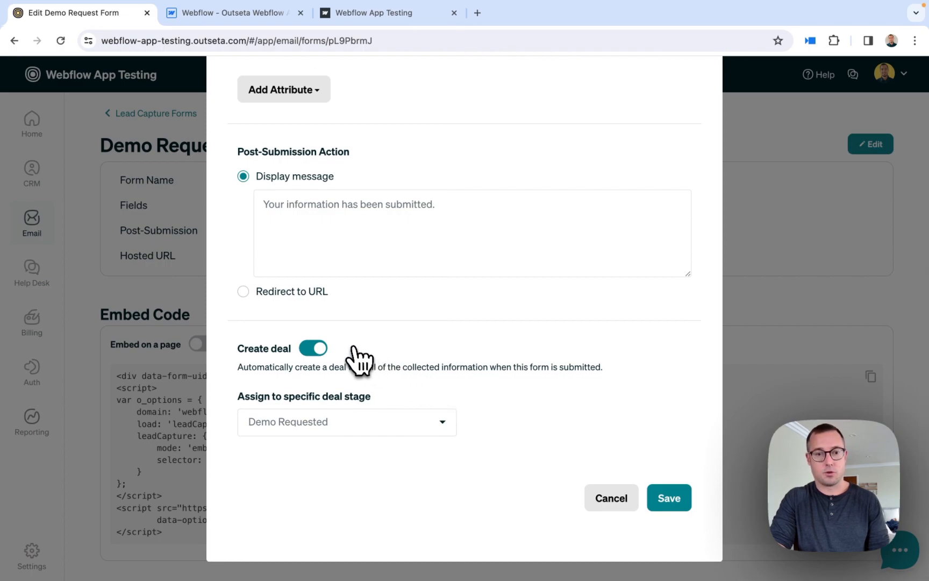
mouse_move(353, 346)
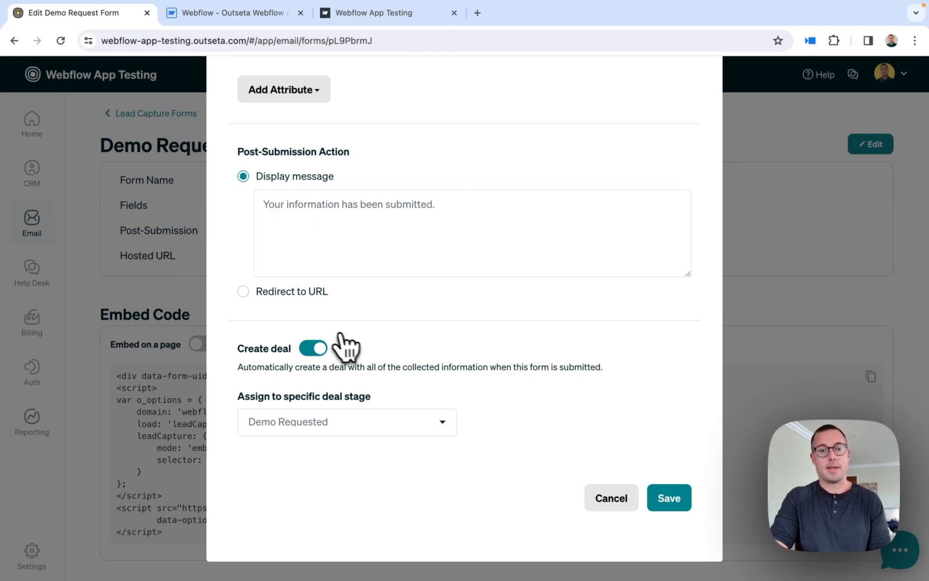
mouse_move(351, 365)
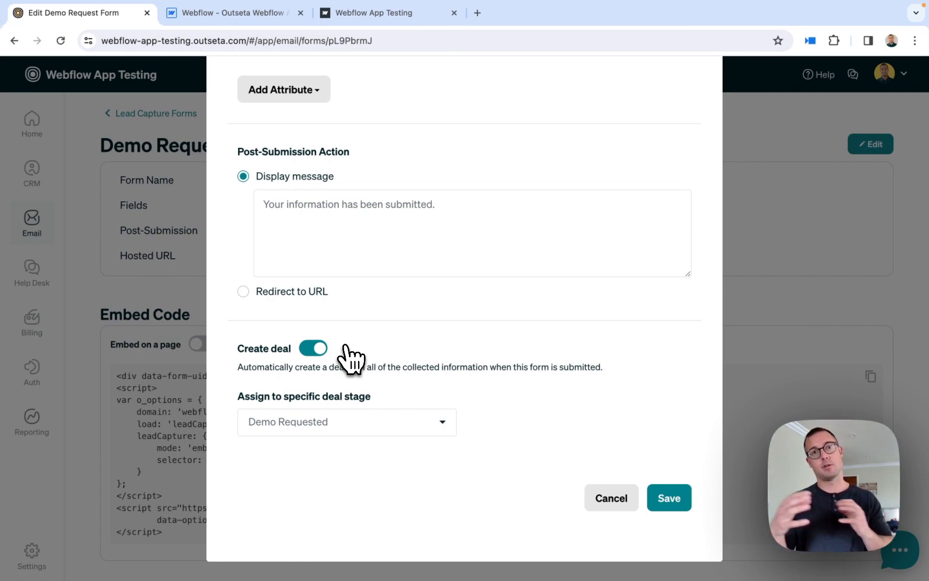
mouse_move(355, 361)
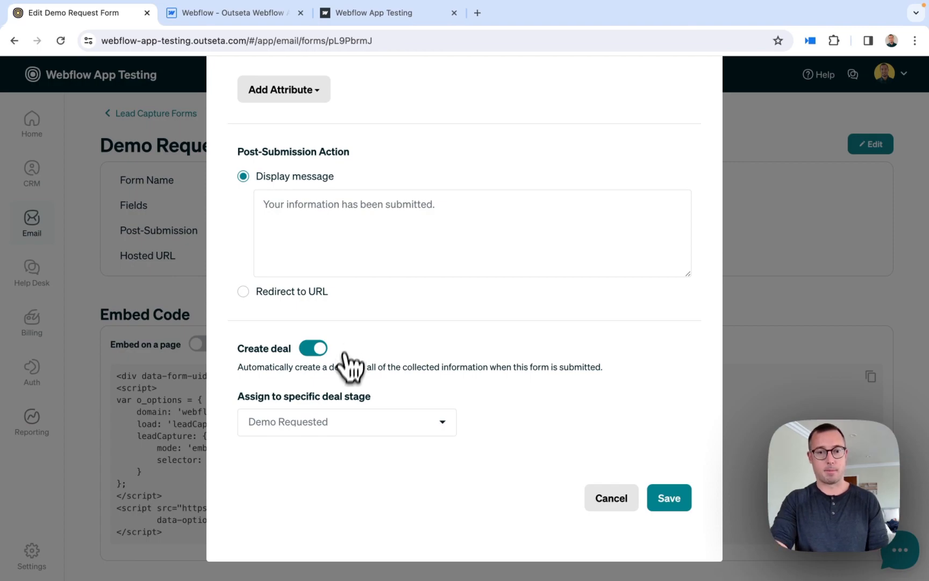
mouse_move(301, 449)
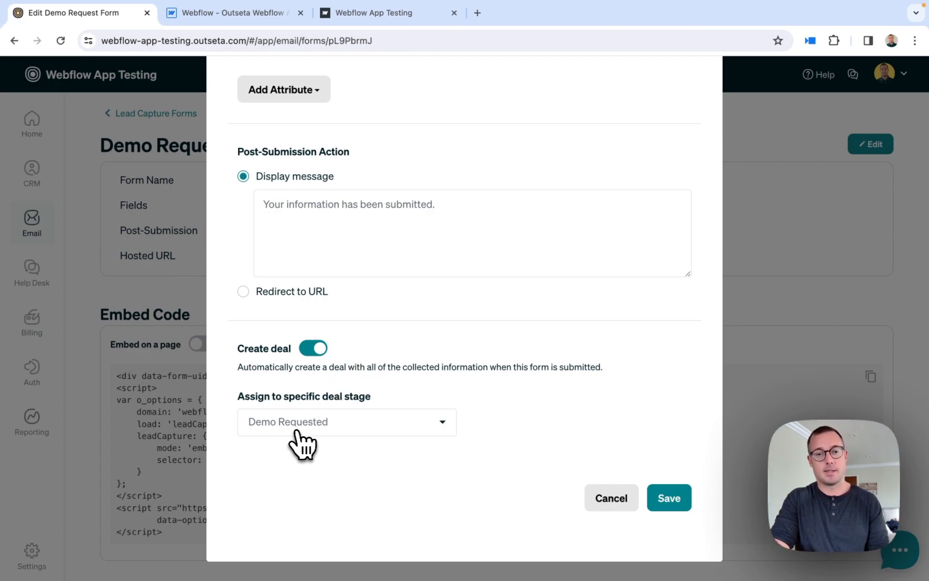
mouse_move(260, 448)
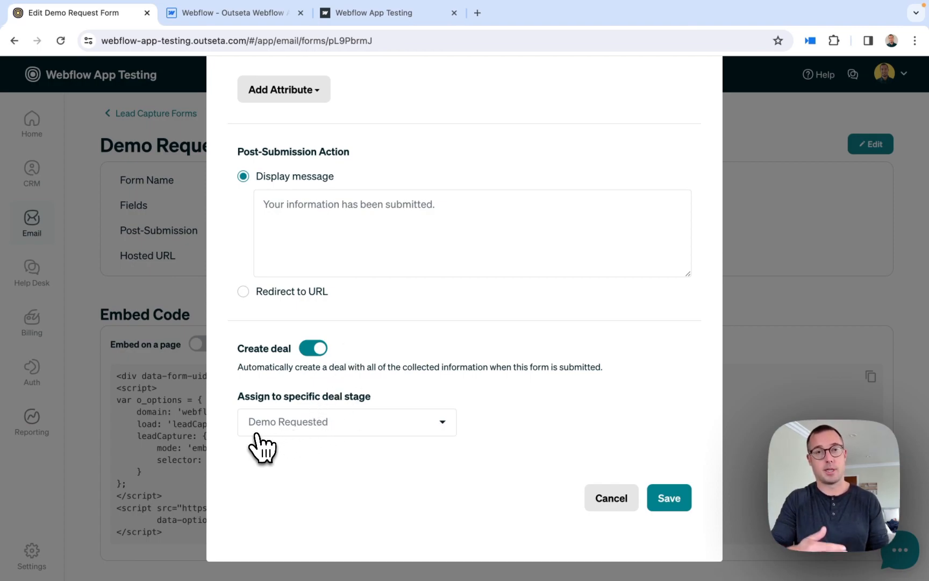
mouse_move(284, 454)
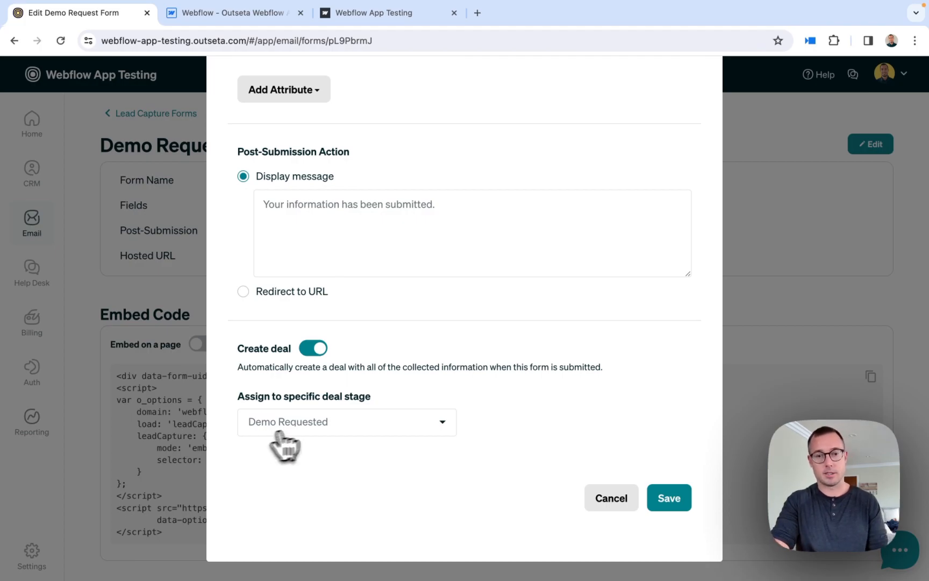
left_click(669, 497)
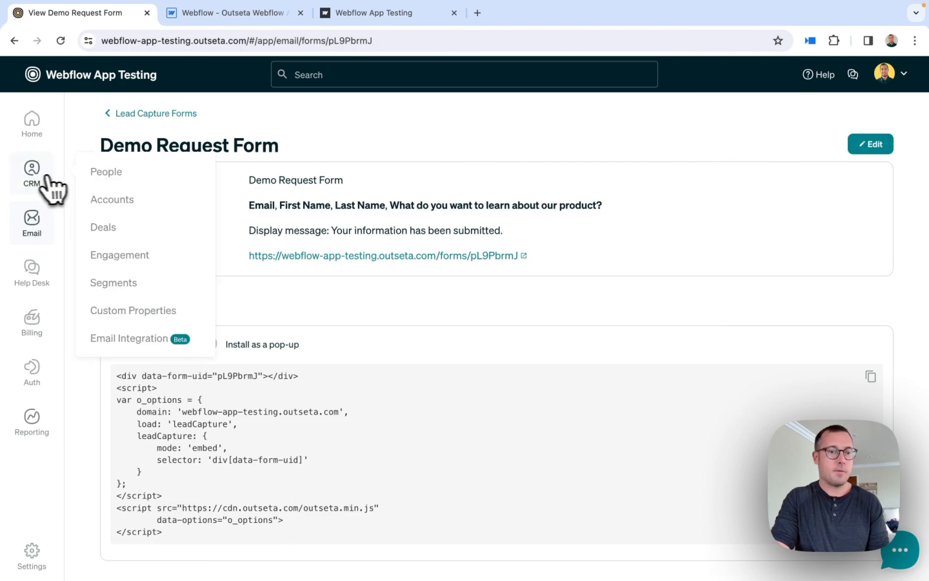
mouse_move(103, 227)
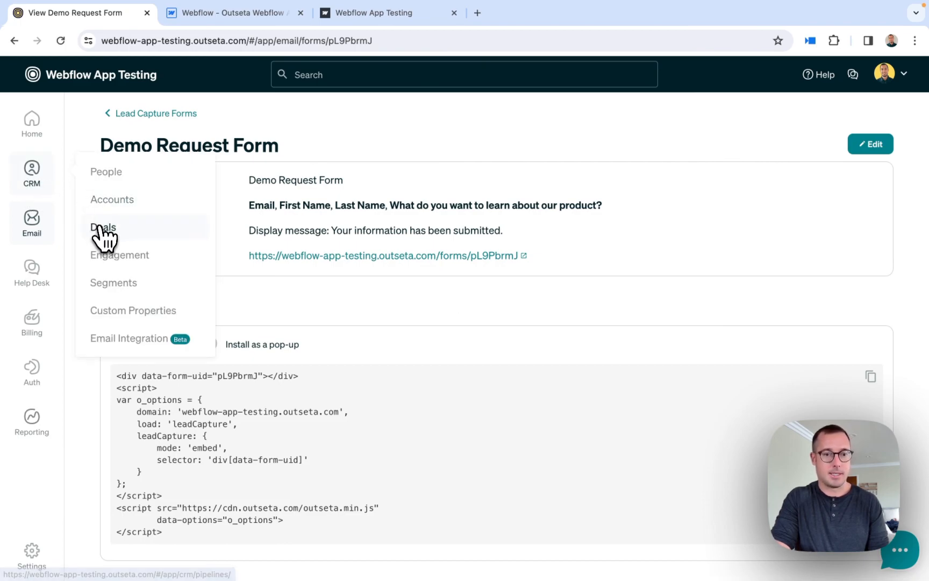
Open the Sales Pipeline board with Demo Requested, Demo Completed, Won and Lost stages
left_click(103, 227)
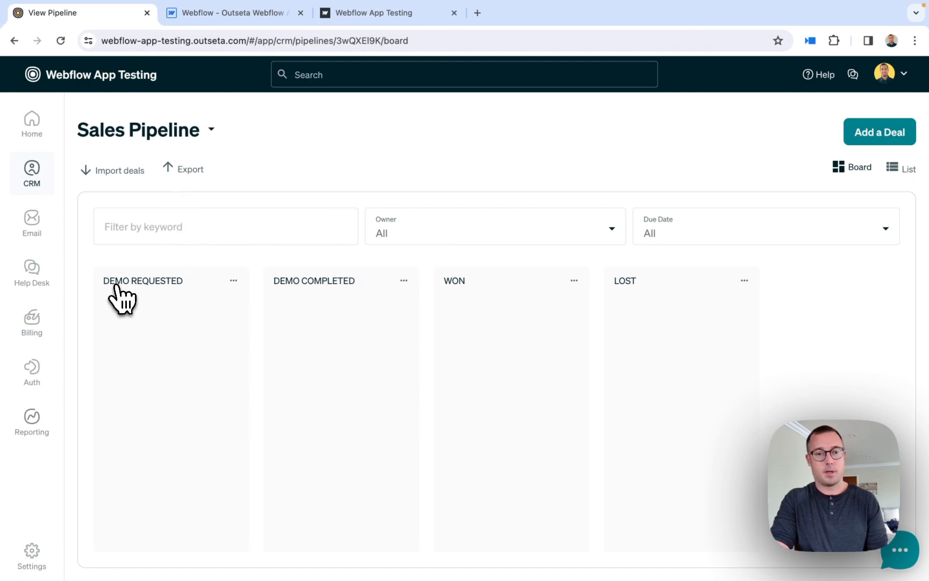
mouse_move(160, 295)
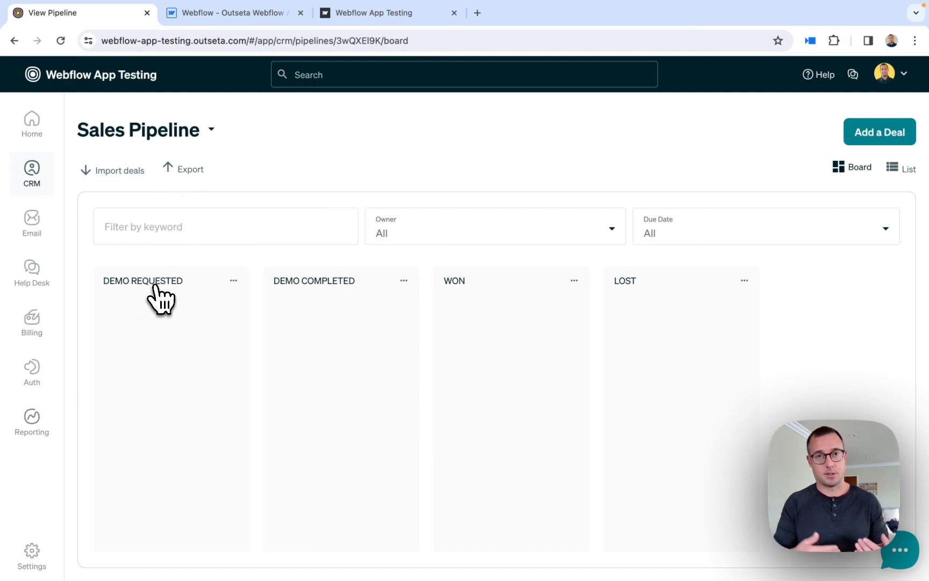
mouse_move(315, 319)
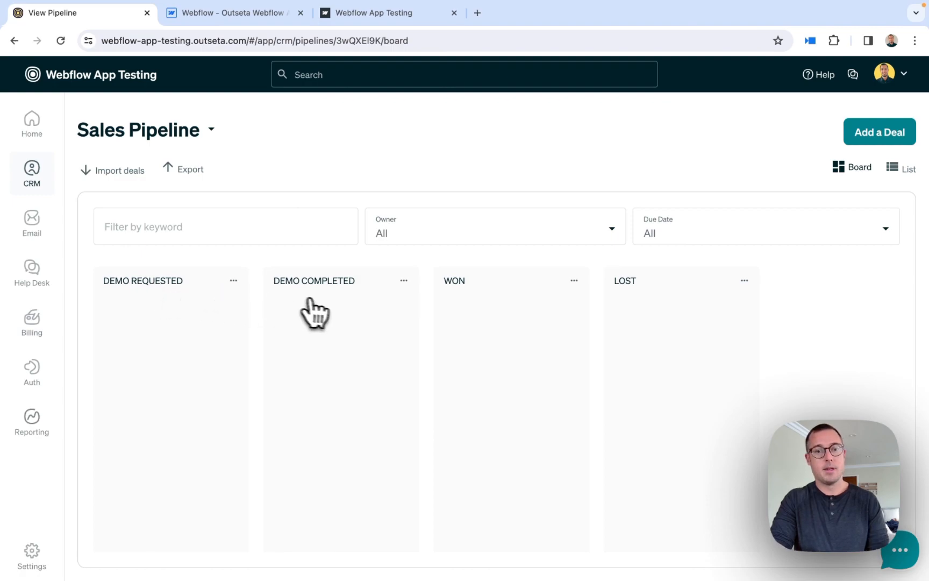
mouse_move(474, 314)
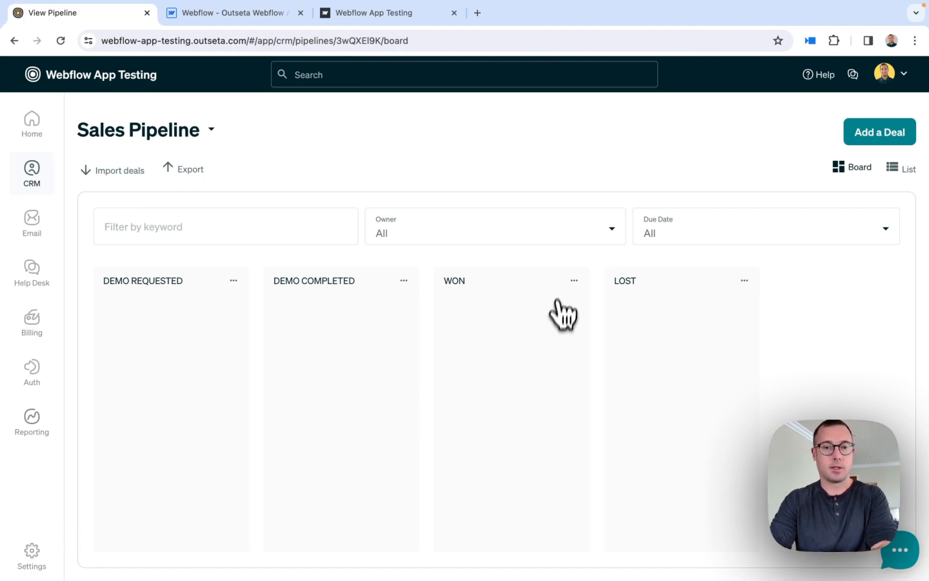
Switch to the Webflow Designer showing the Request a demo page's form
left_click(233, 12)
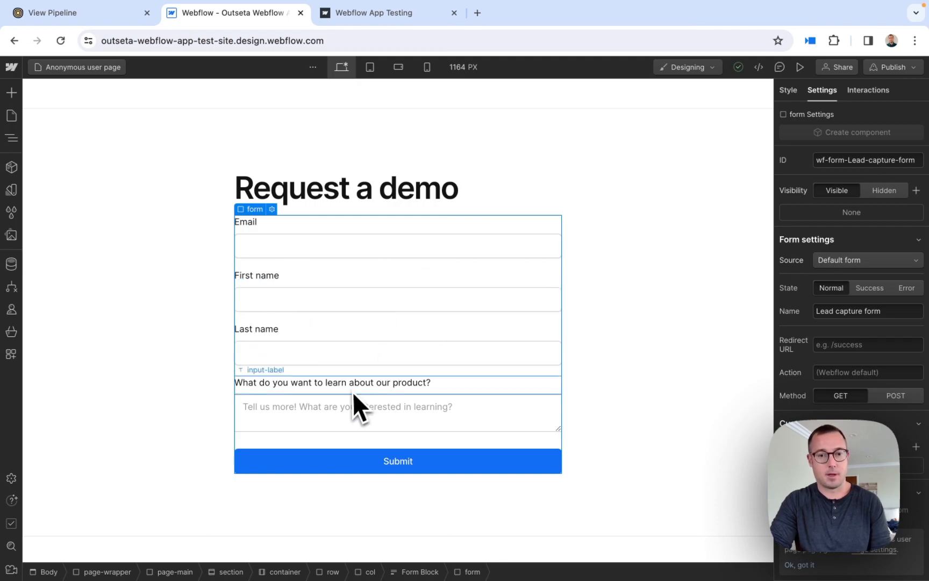
mouse_move(373, 413)
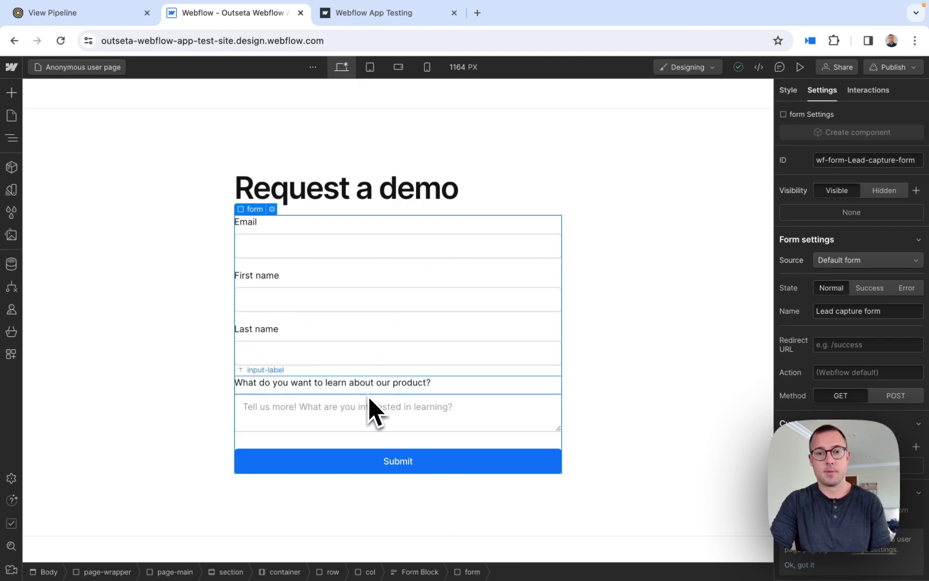
mouse_move(10, 355)
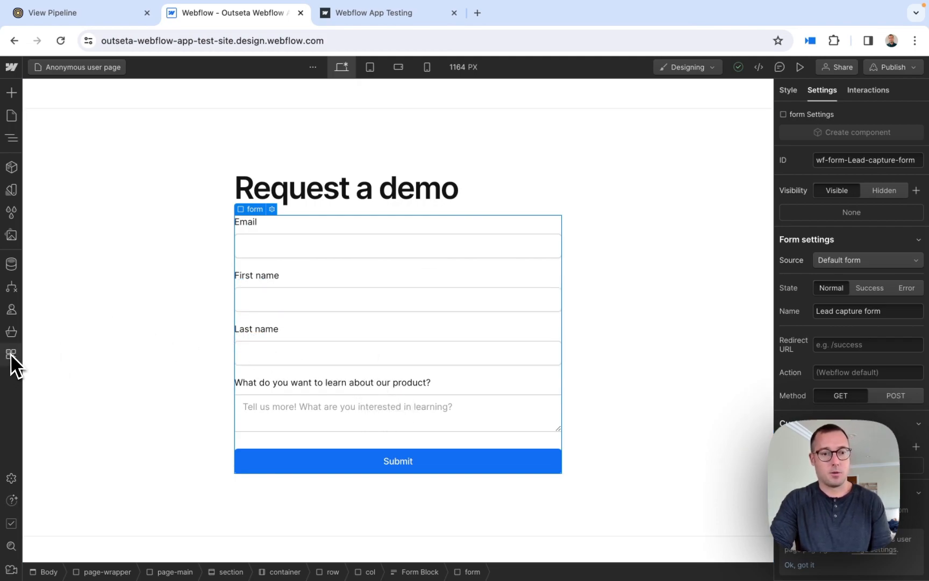
Start adding a lead capture form in the Outseta app, mapped to an existing Webflow form
left_click(11, 351)
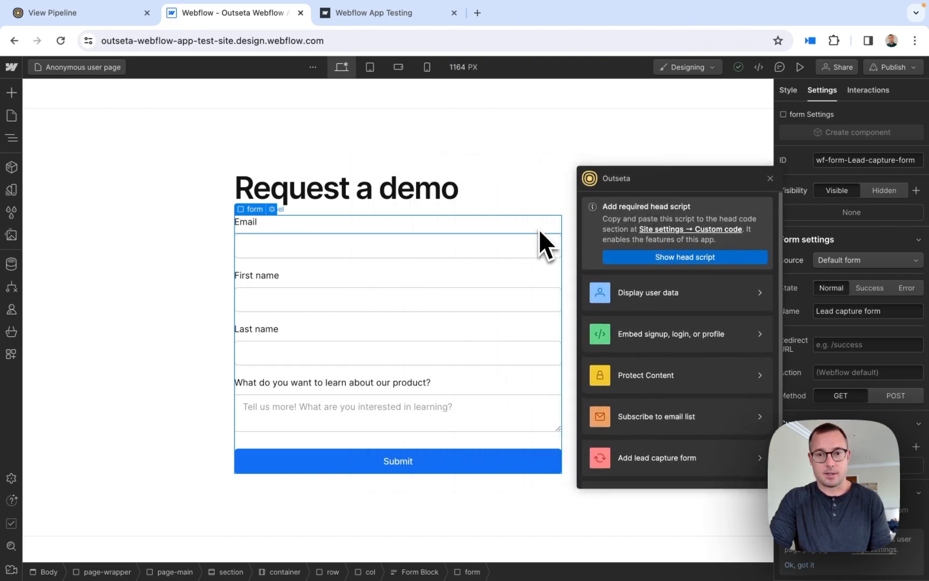
left_click(246, 222)
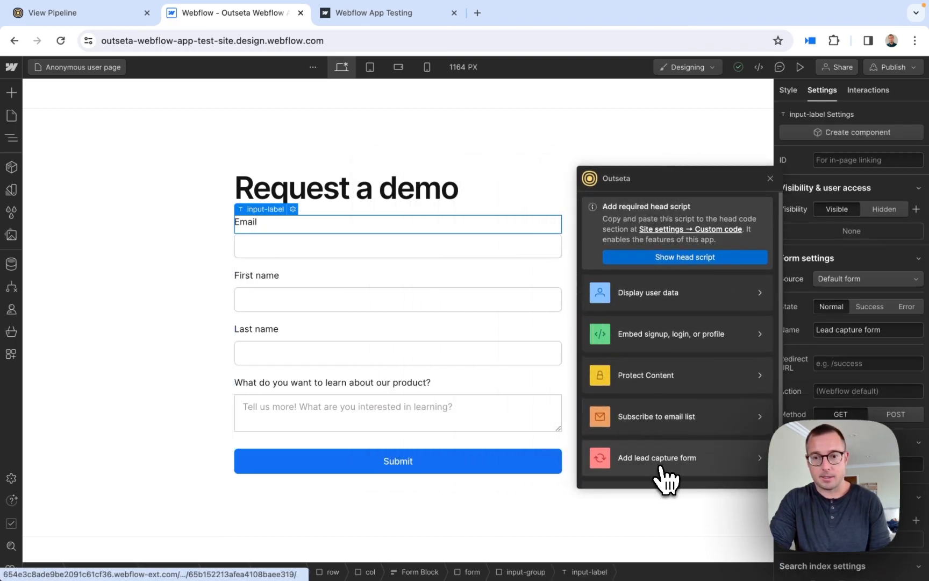
left_click(656, 457)
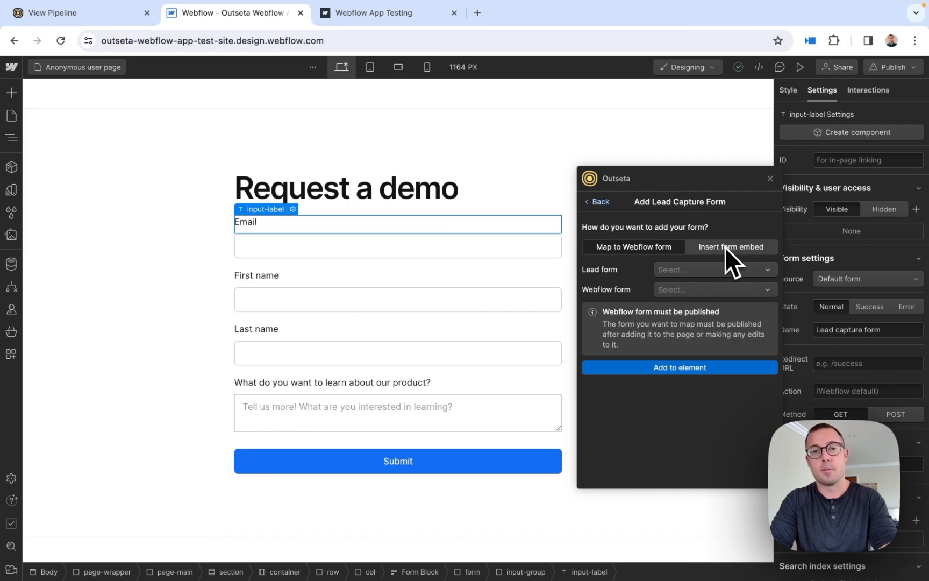
left_click(633, 247)
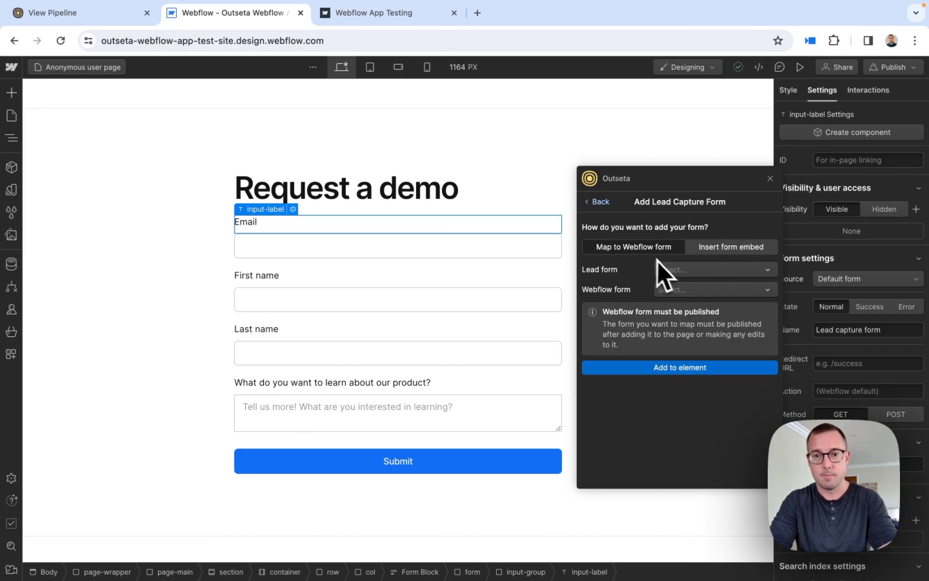
Choose Demo Request Form as the Outseta form and Lead capture form as the Webflow form
left_click(715, 270)
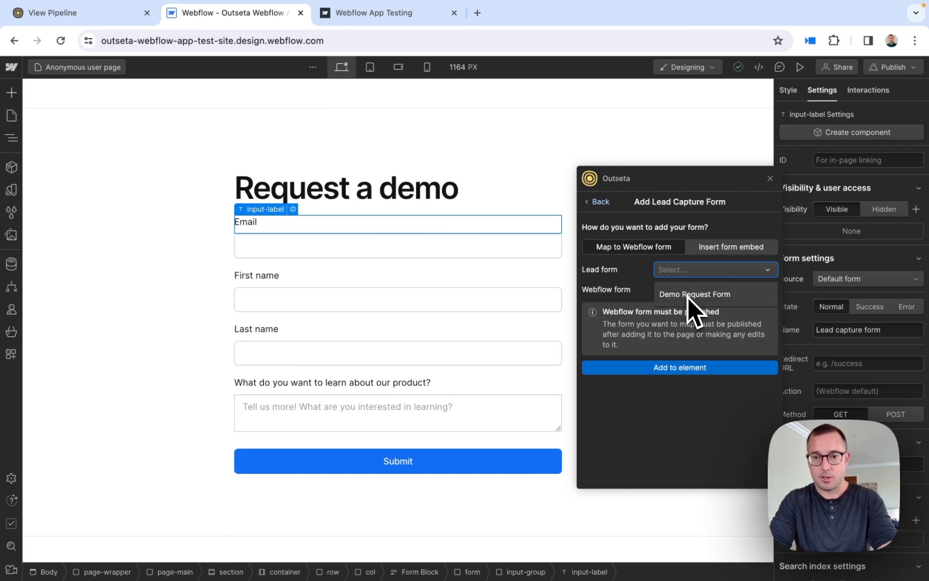
left_click(694, 294)
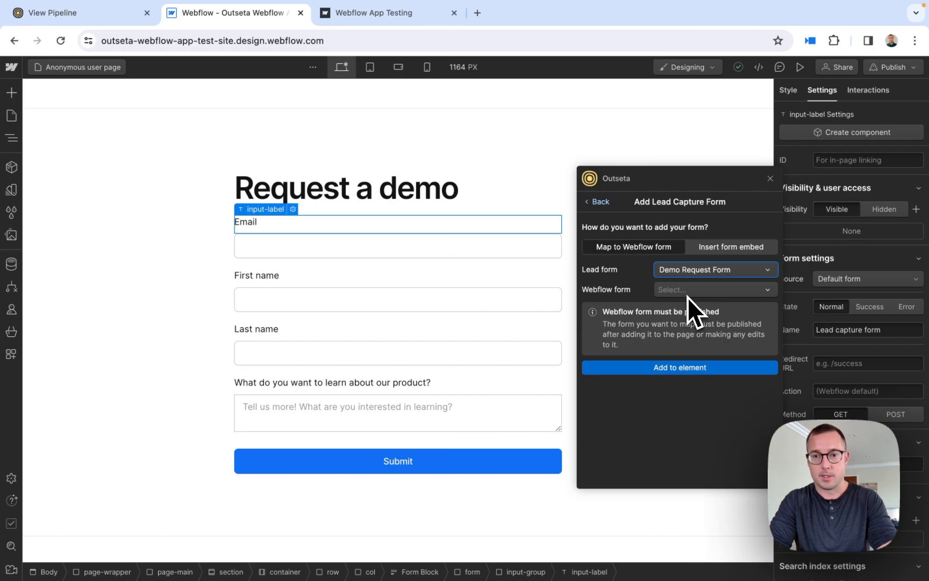
left_click(715, 289)
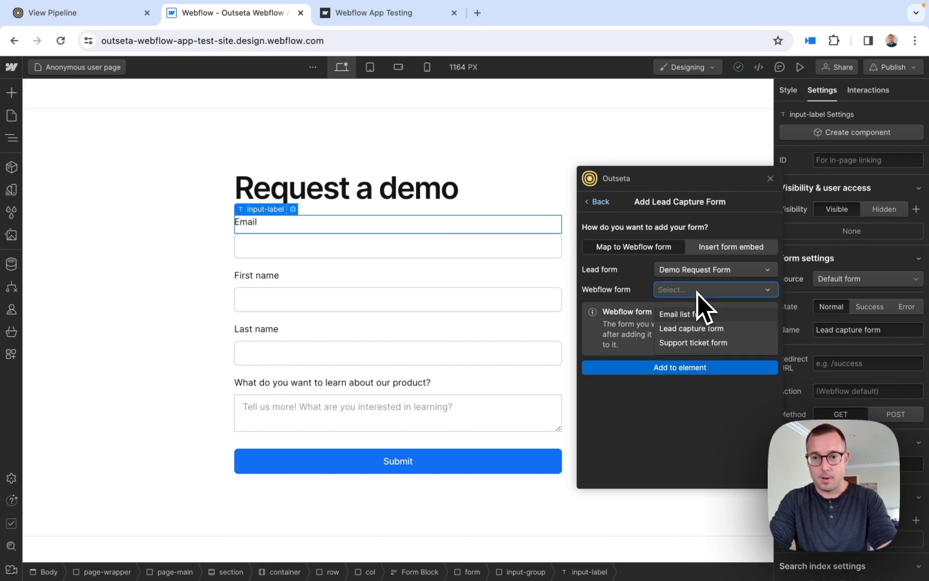
mouse_move(701, 349)
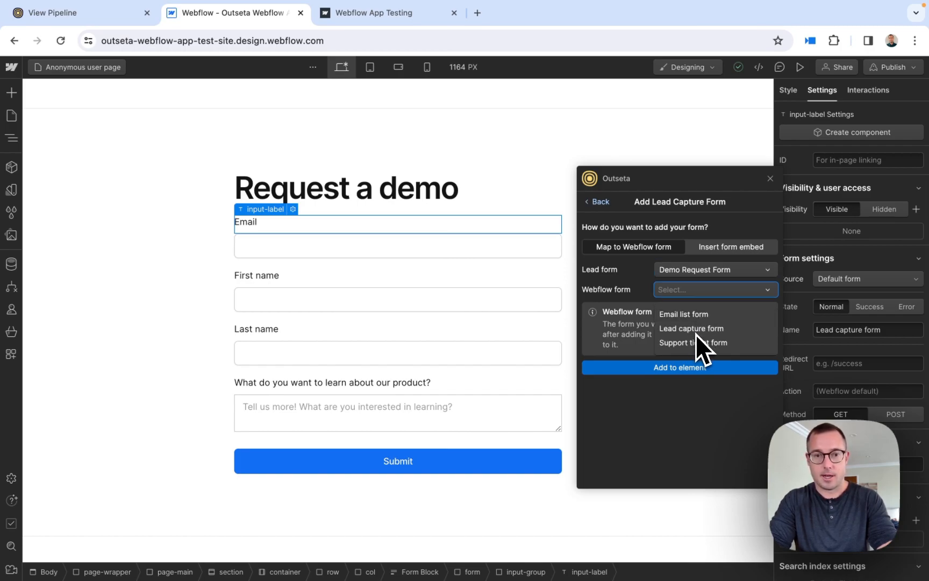
left_click(691, 328)
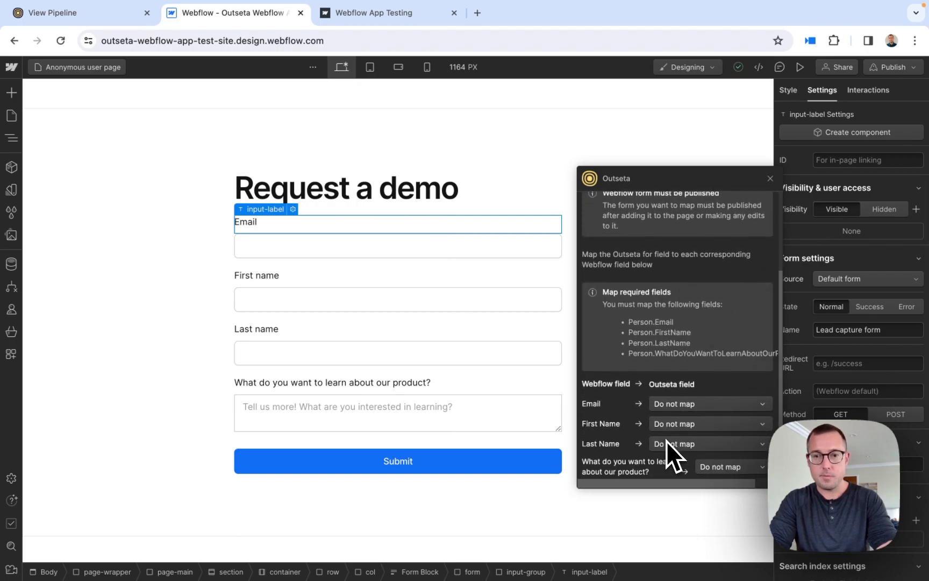
Map Email, FirstName, LastName and the product question to Outseta fields, and add to element
scroll("down", 3)
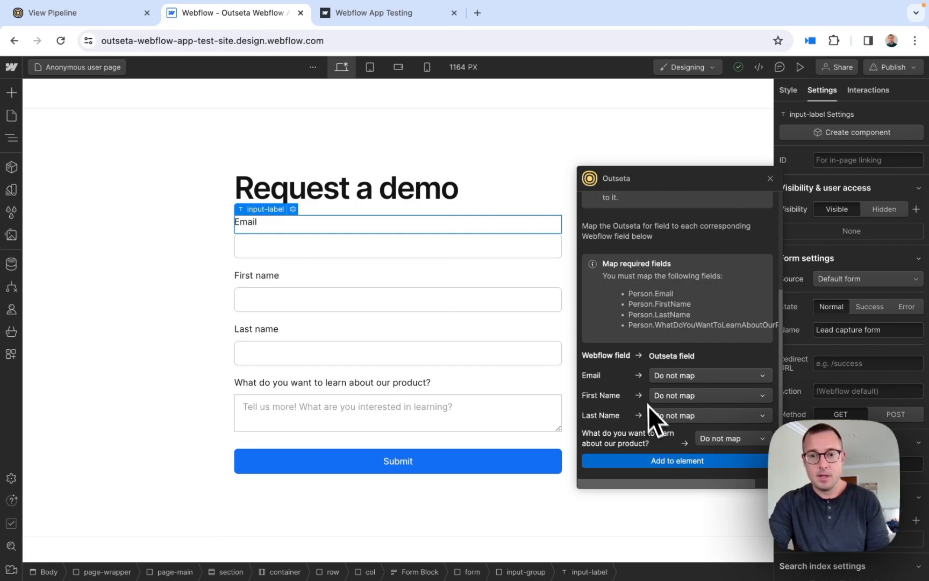
left_click(710, 375)
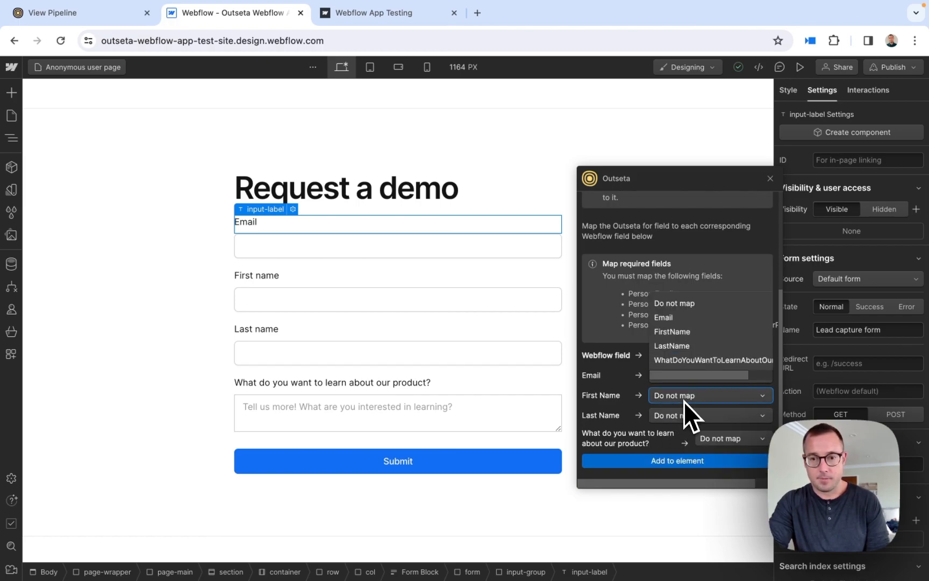
left_click(663, 317)
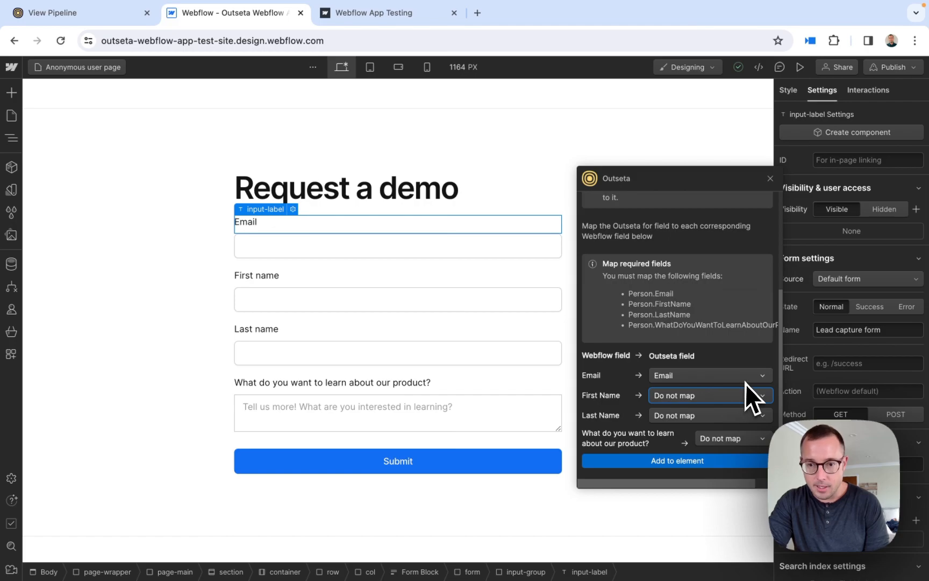
left_click(710, 395)
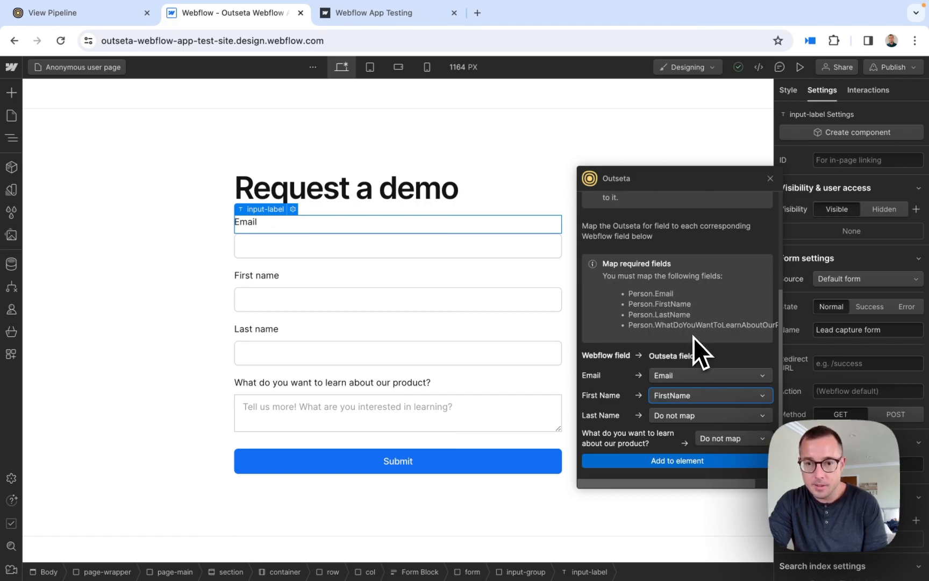
left_click(710, 415)
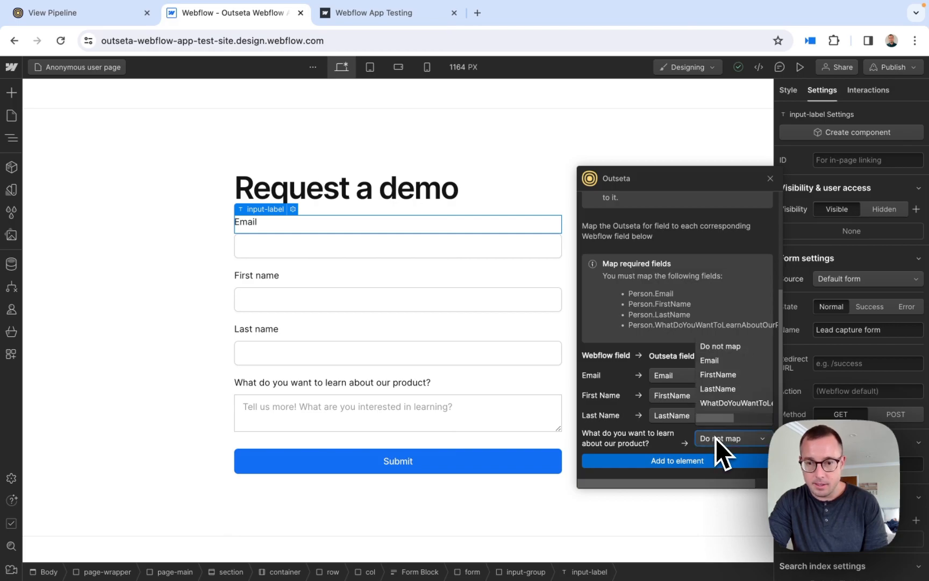
mouse_move(729, 414)
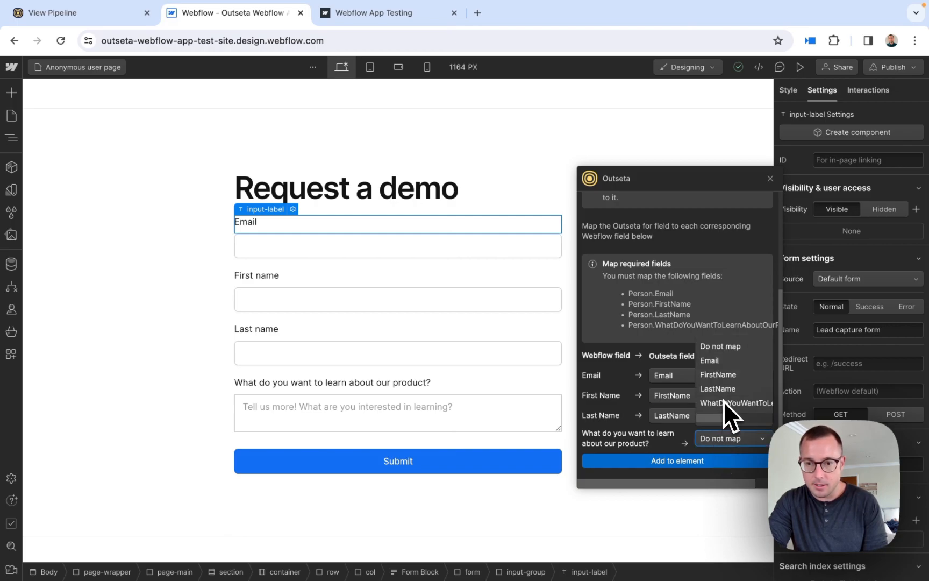
left_click(736, 403)
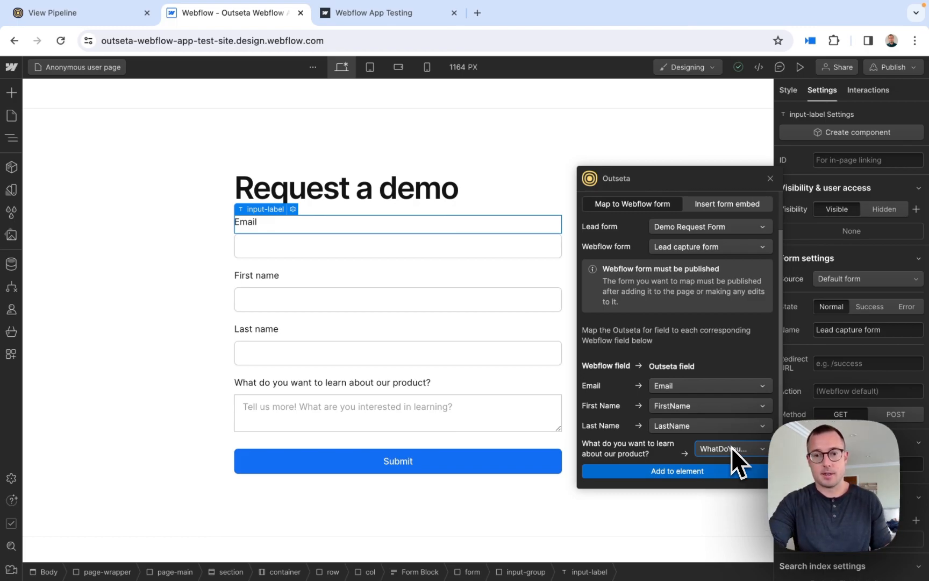
left_click(677, 471)
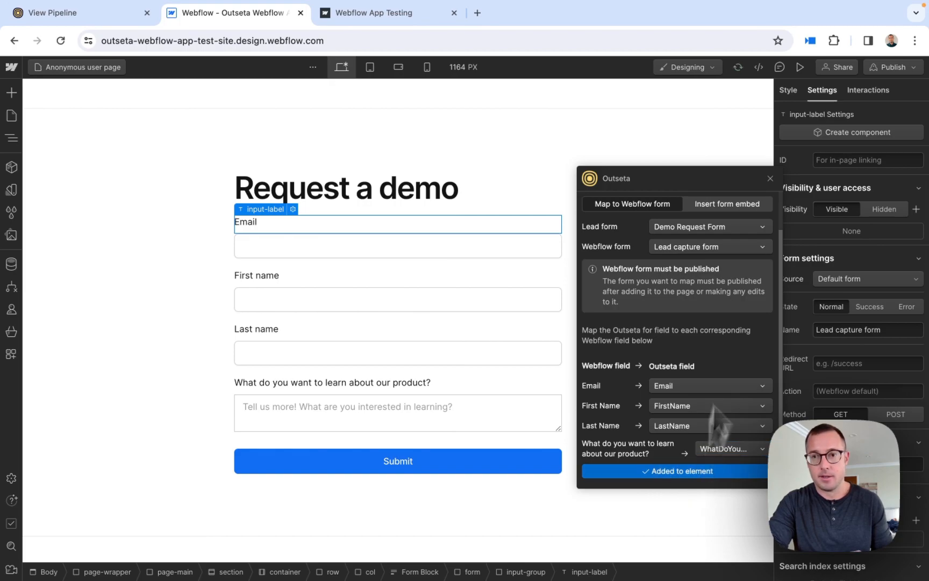
Publish the site to the selected staging domain and close the publishing dialog
left_click(894, 67)
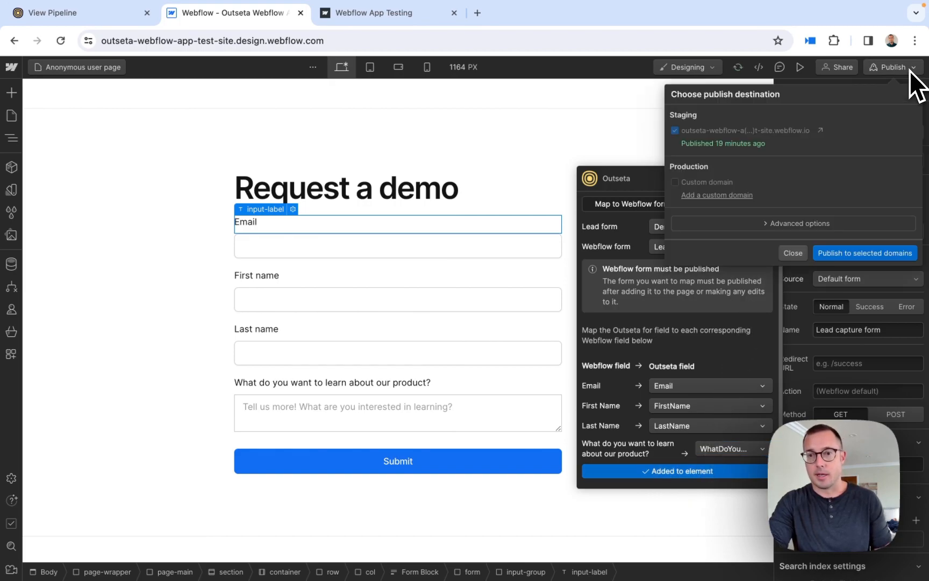
left_click(864, 252)
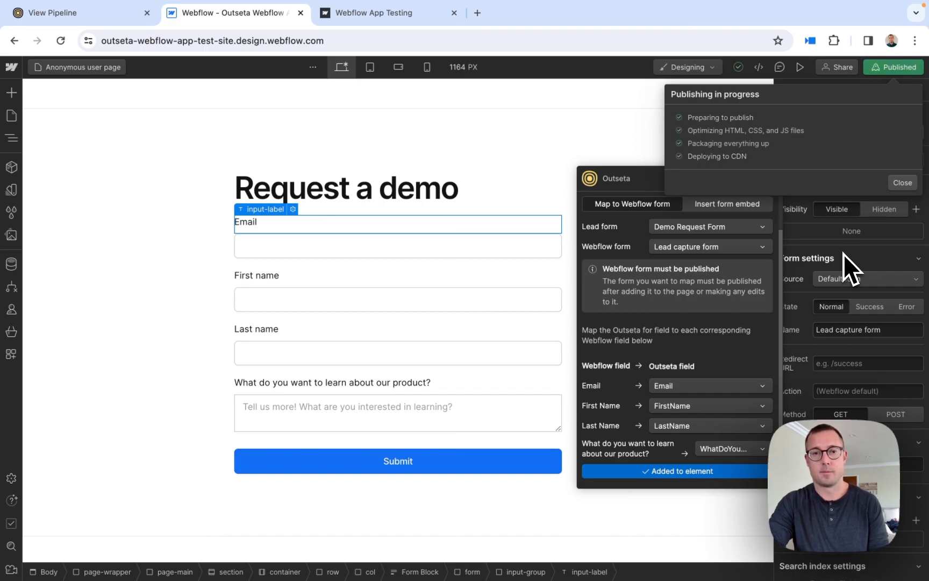
left_click(381, 13)
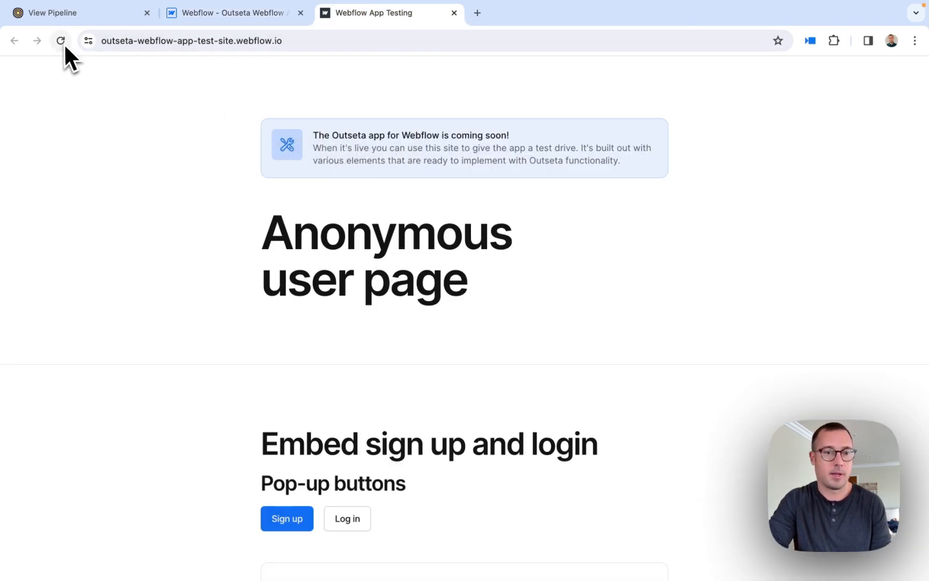
Fill in the demo form's email and name fields on the staging site
scroll("down", 3)
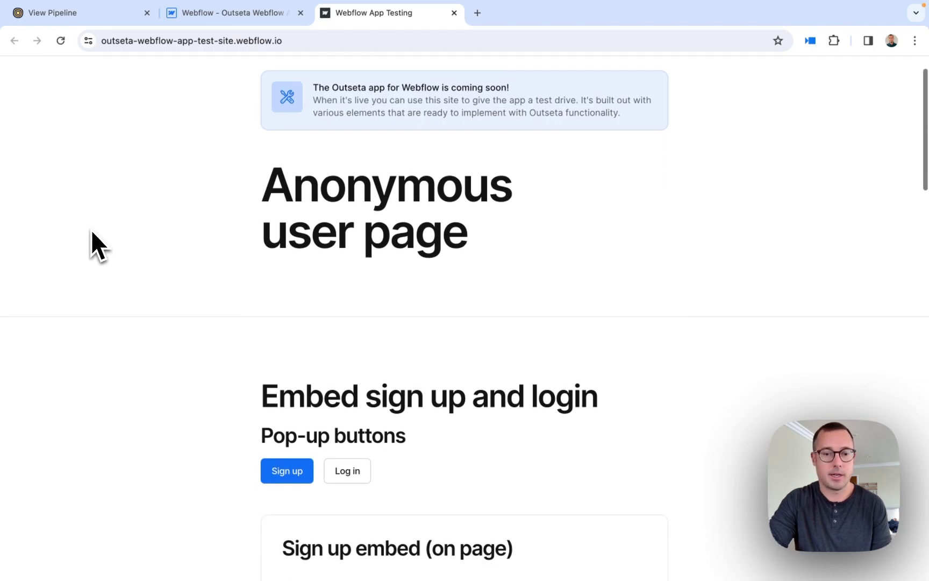
scroll("down", 3)
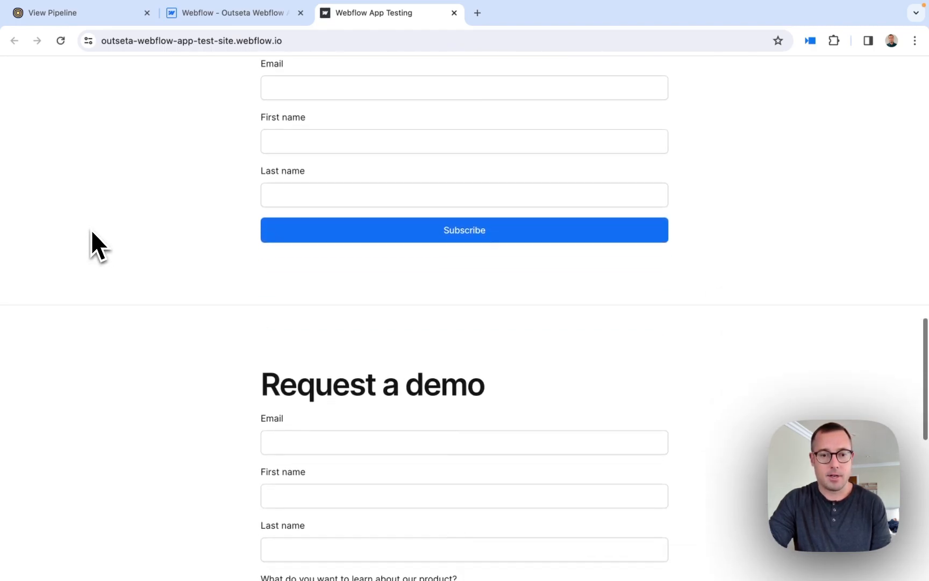
scroll("down", 3)
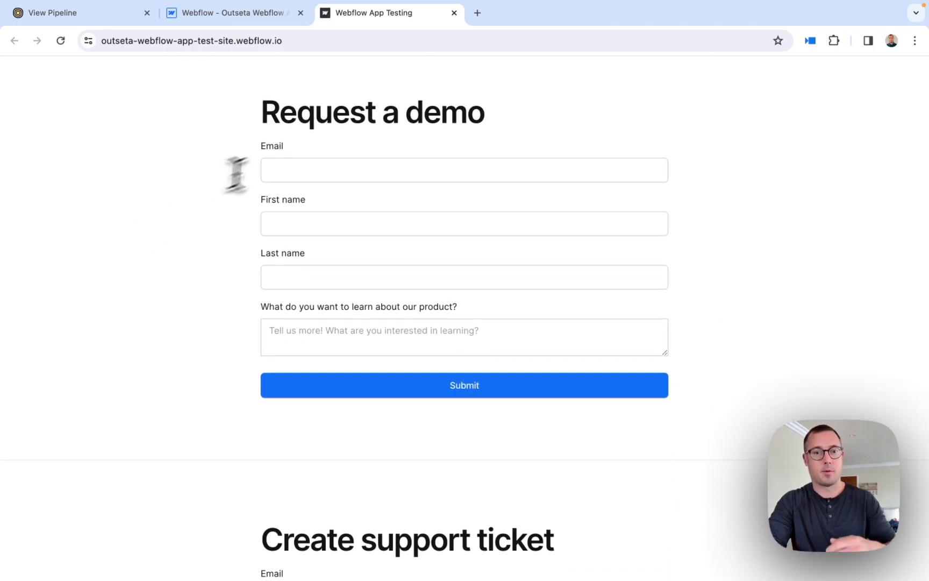
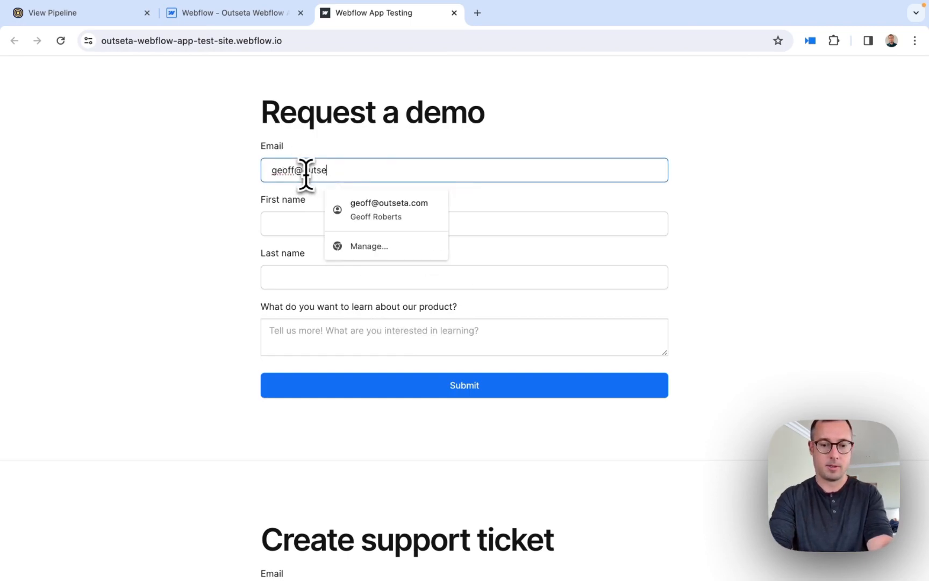
left_click(389, 209)
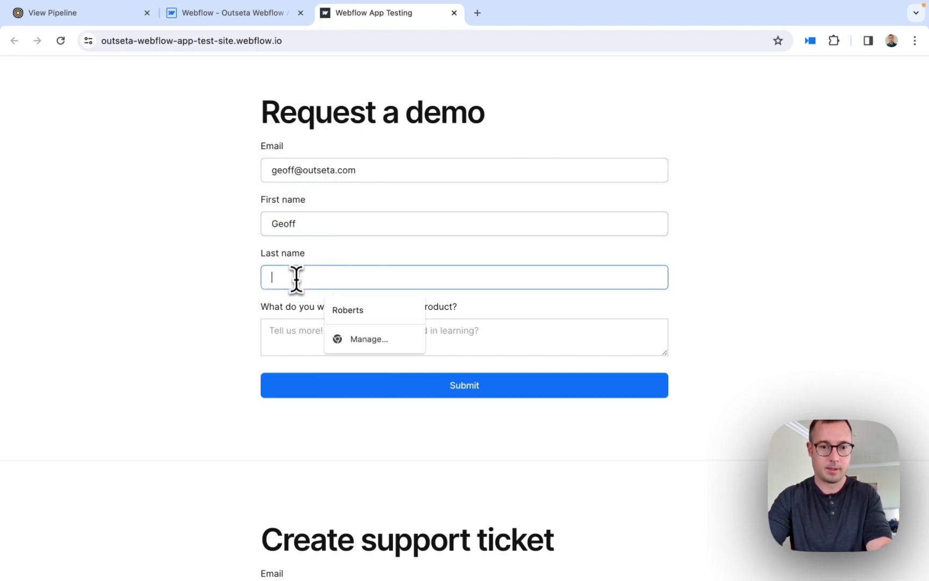
type("Roberts")
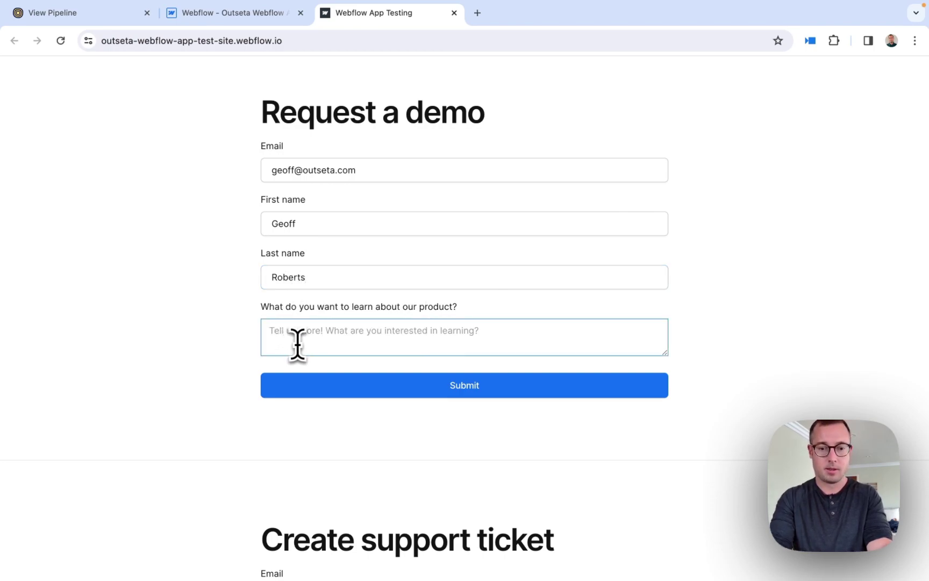
Enter 'Your product looks incredible...but is it?' as the product question
type("Your")
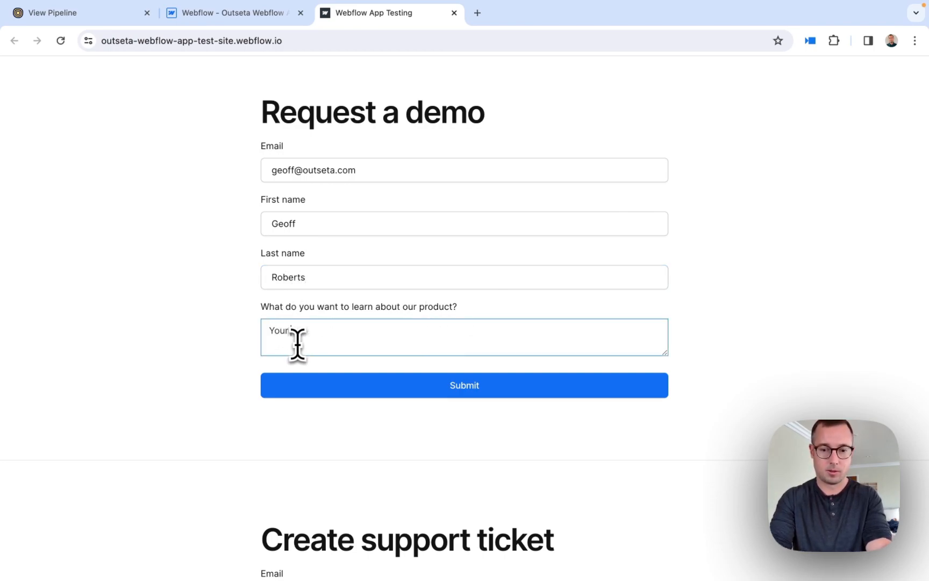
type("product looks incred")
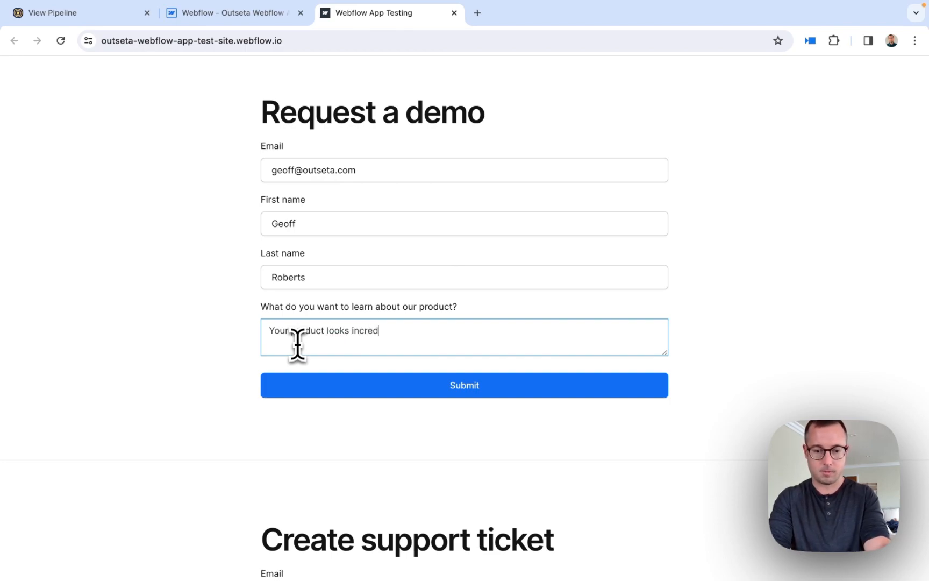
type("ible...bu")
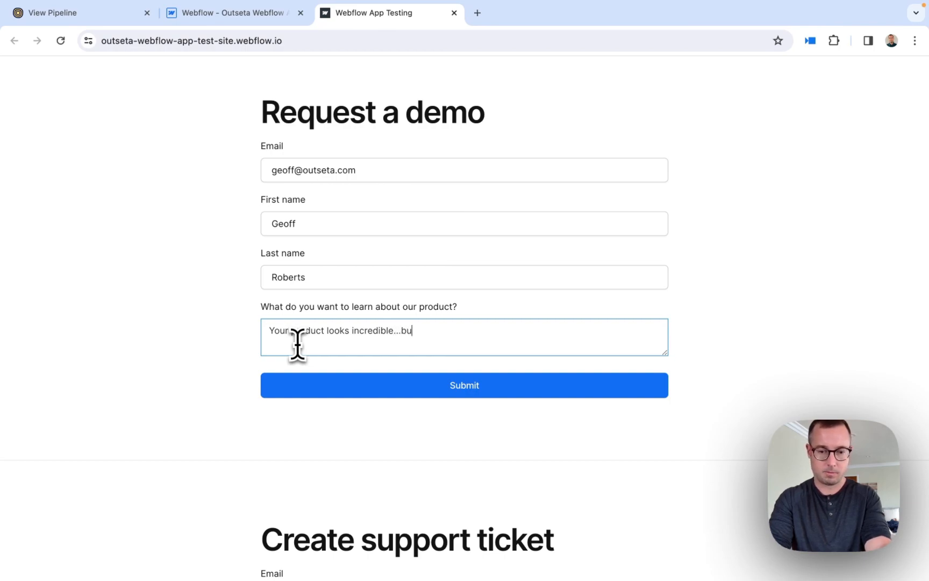
type("t is it?")
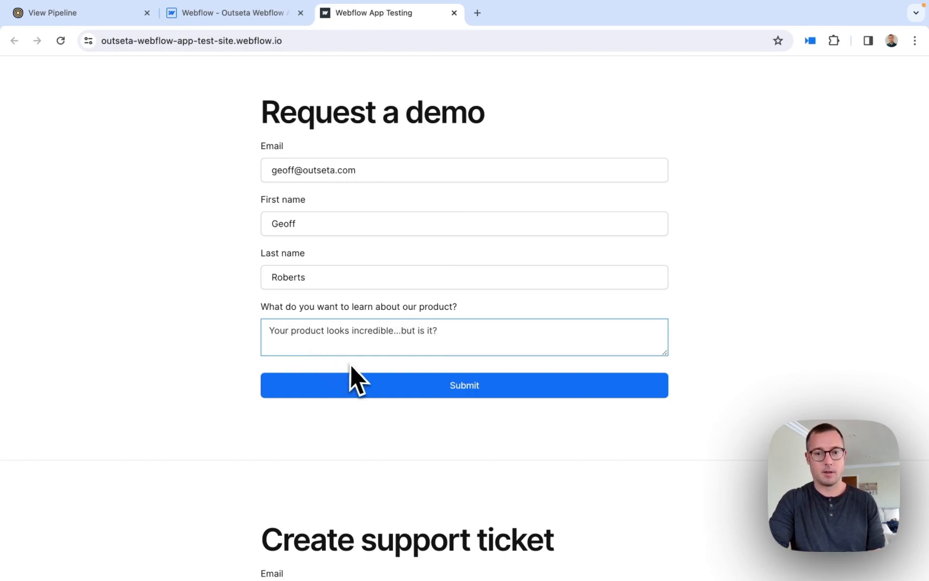
mouse_move(402, 395)
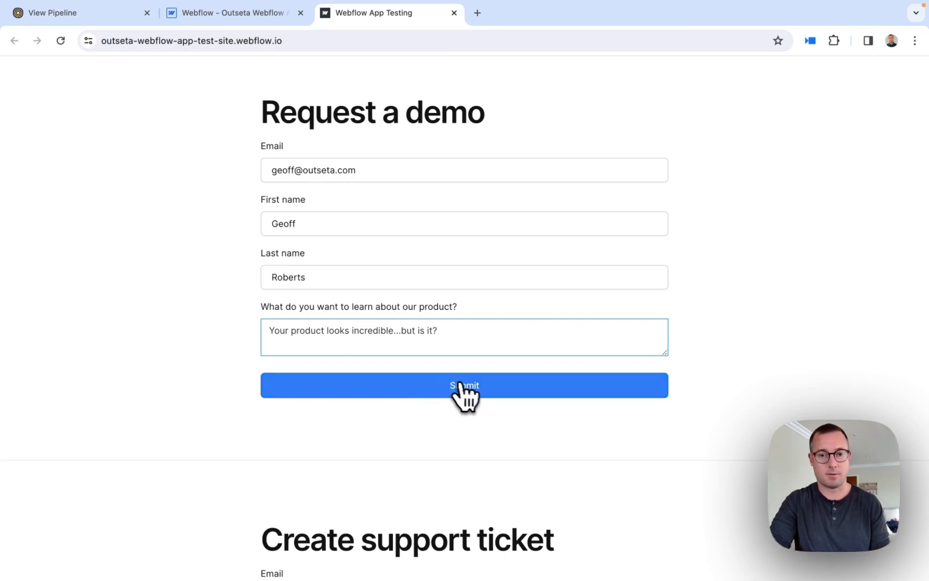
Submit the Request a demo form and wait for the thank-you message
left_click(464, 386)
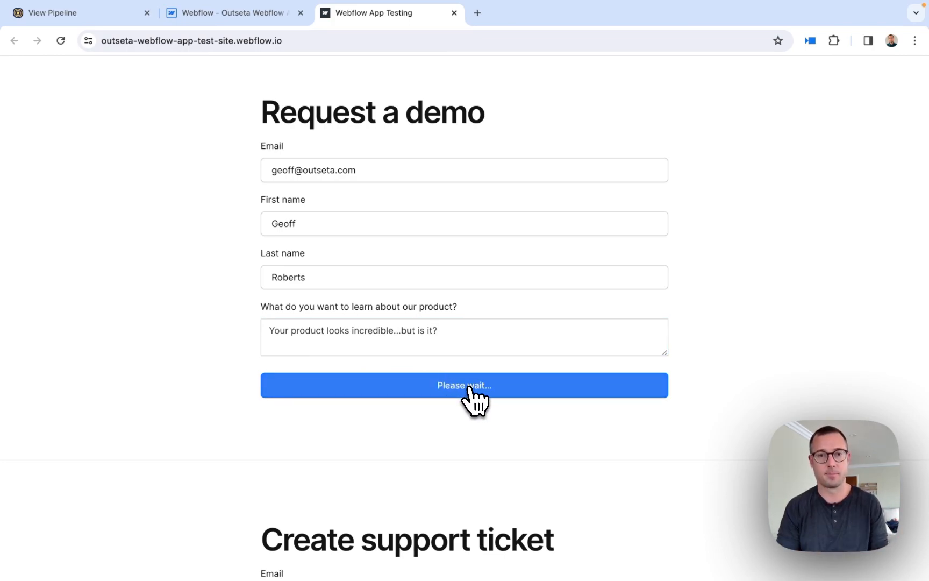
left_click(465, 385)
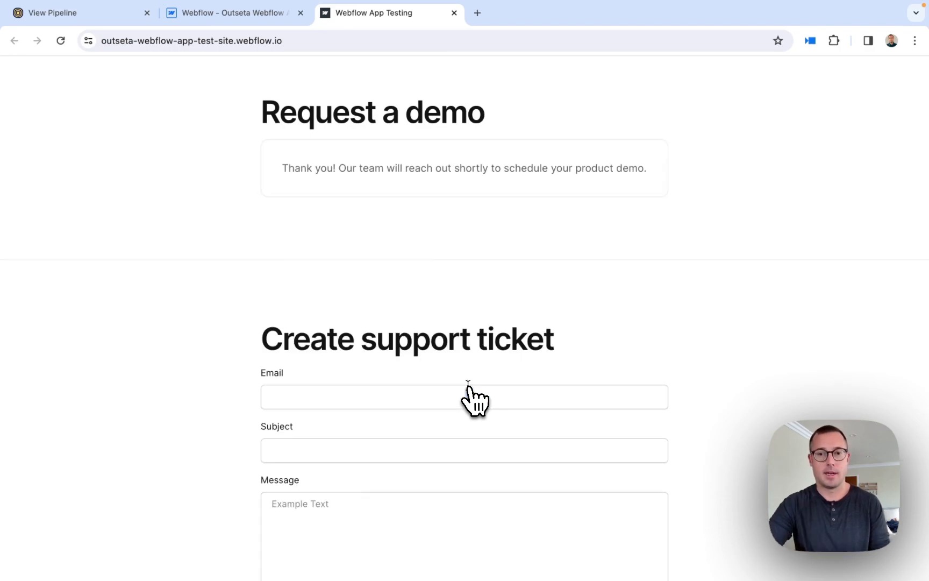
mouse_move(505, 187)
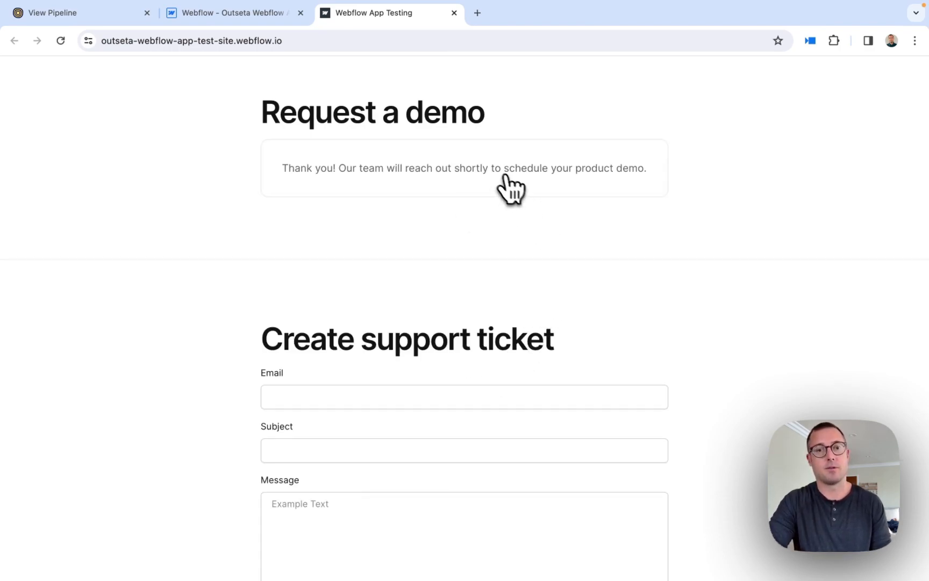
mouse_move(497, 177)
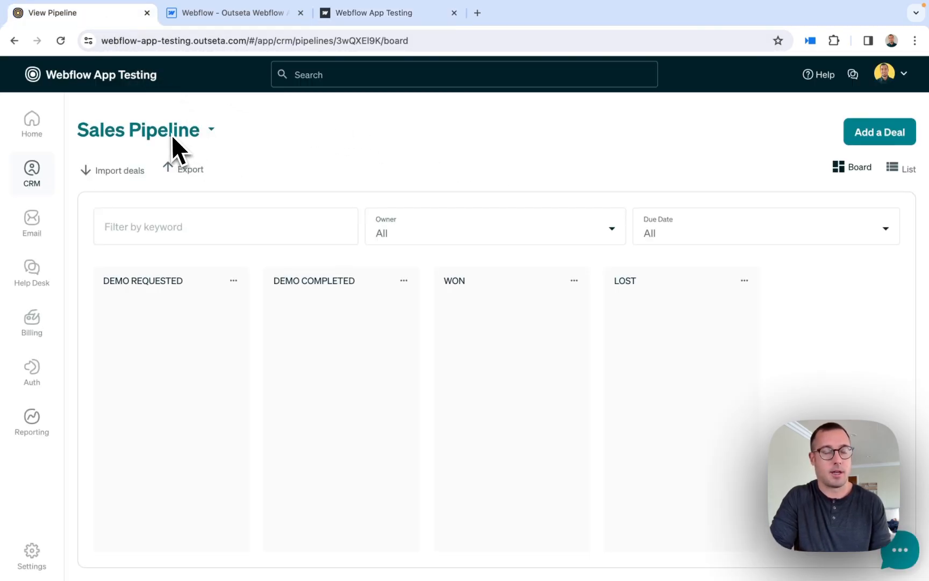
mouse_move(191, 153)
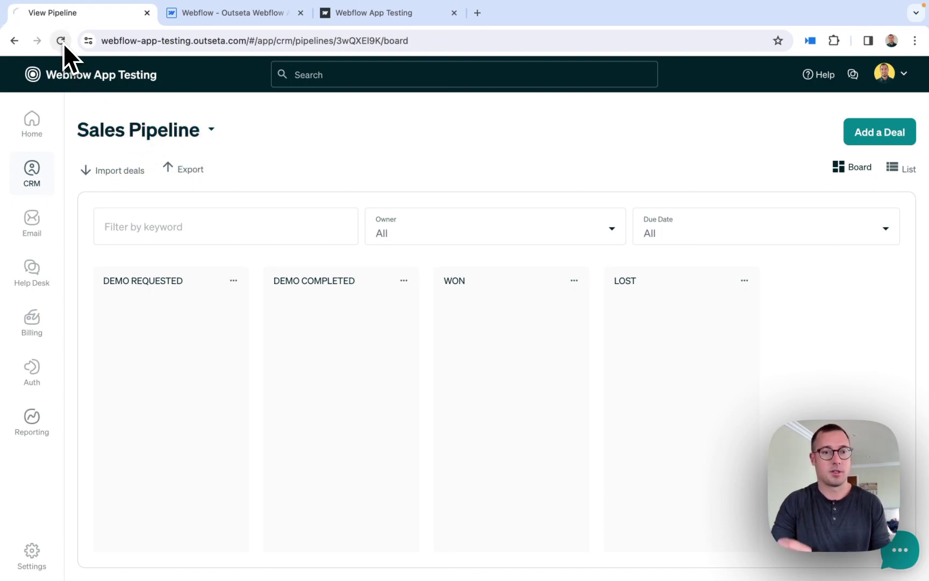
left_click(61, 40)
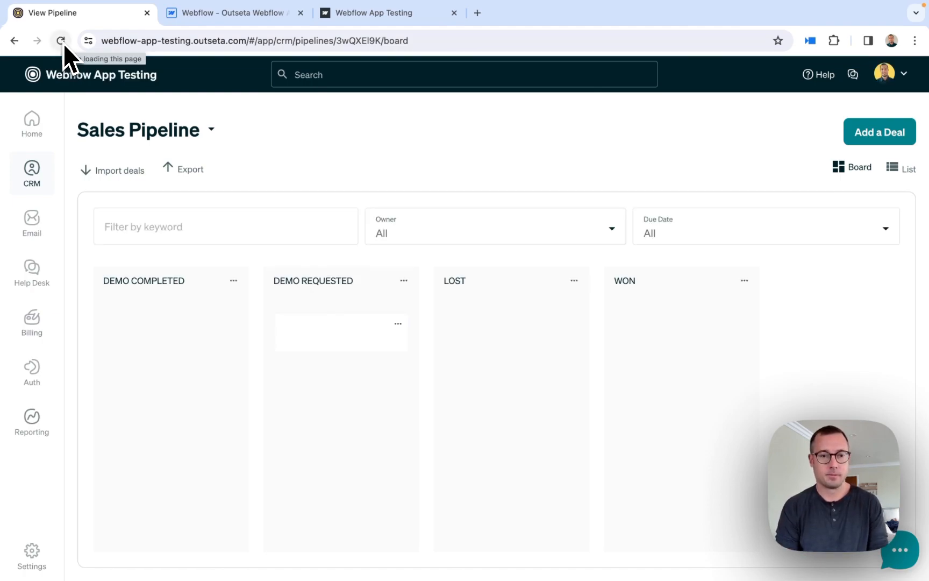
left_click(59, 39)
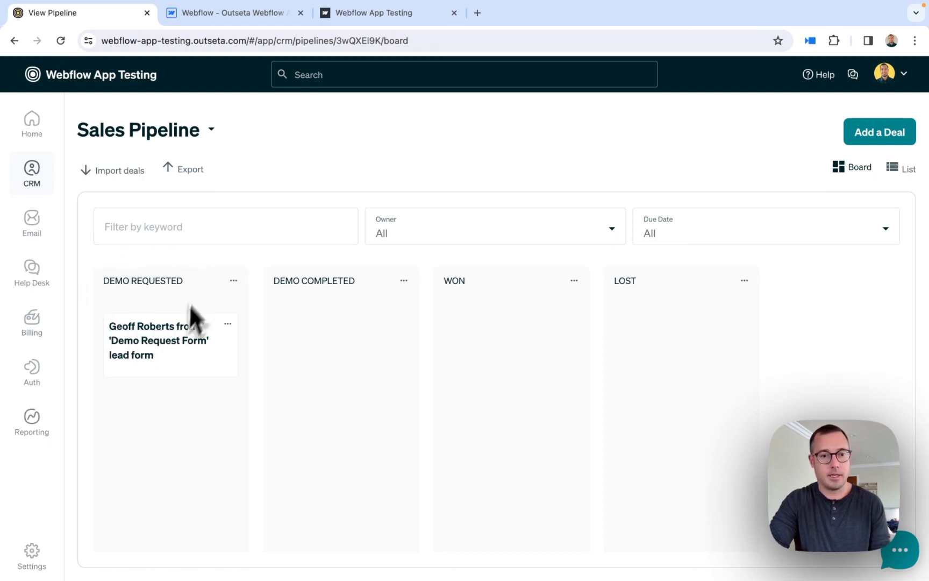
mouse_move(179, 322)
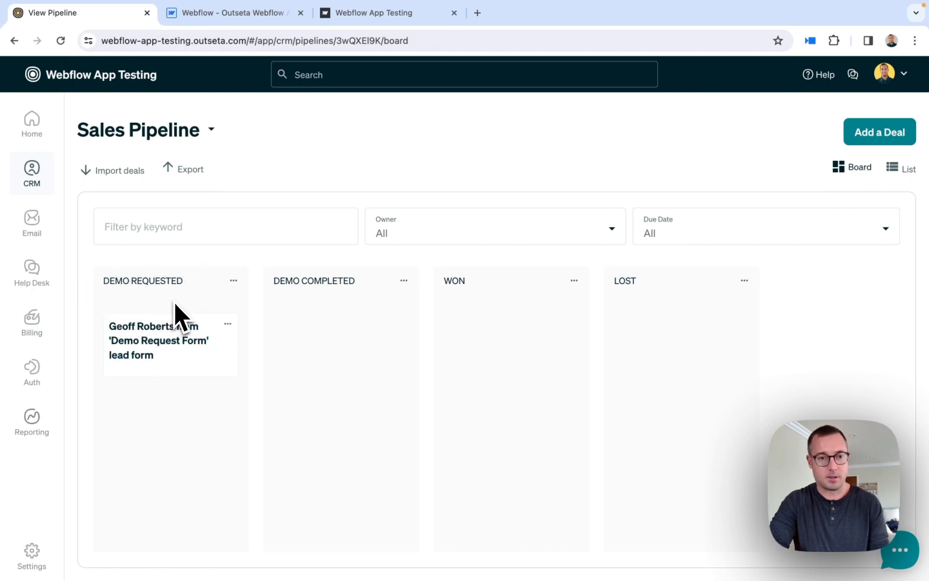
mouse_move(161, 345)
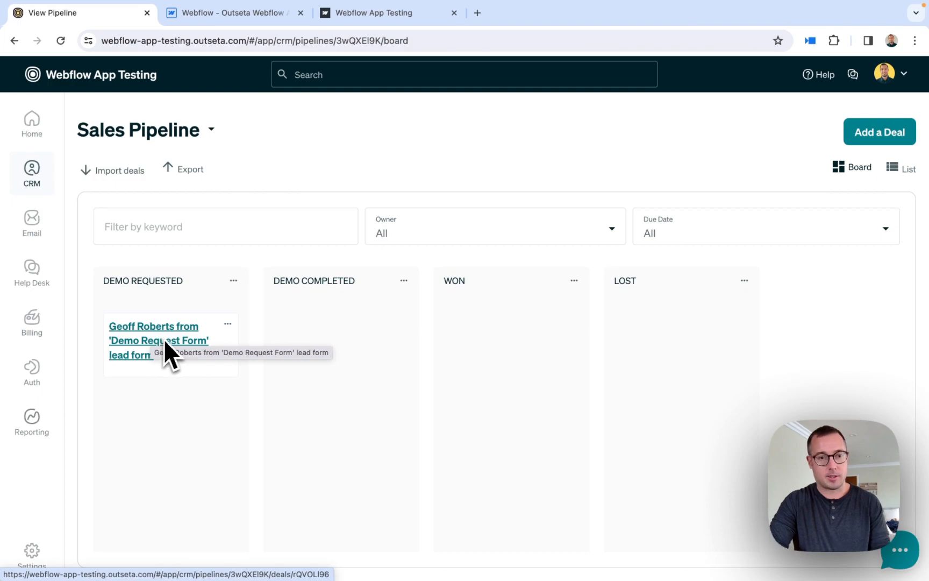
mouse_move(164, 372)
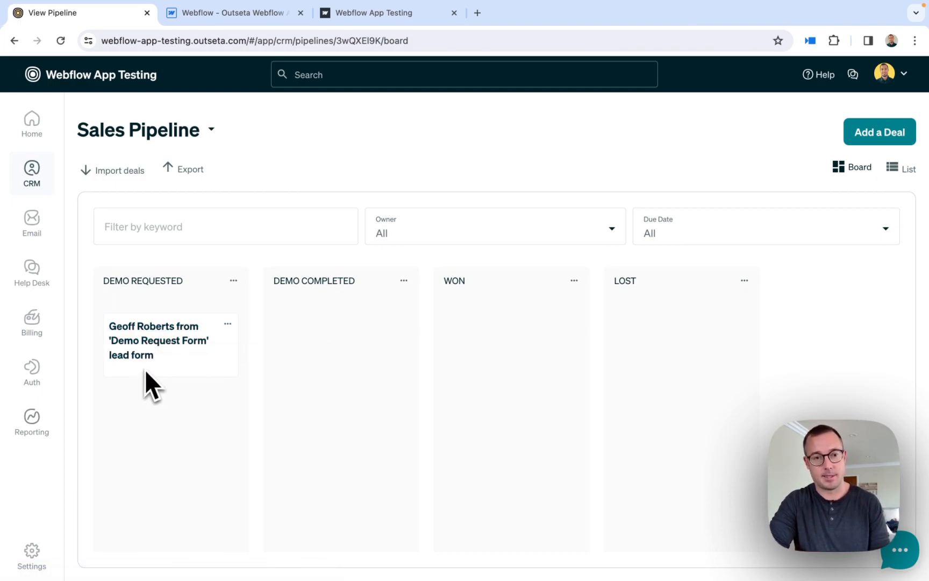
mouse_move(140, 362)
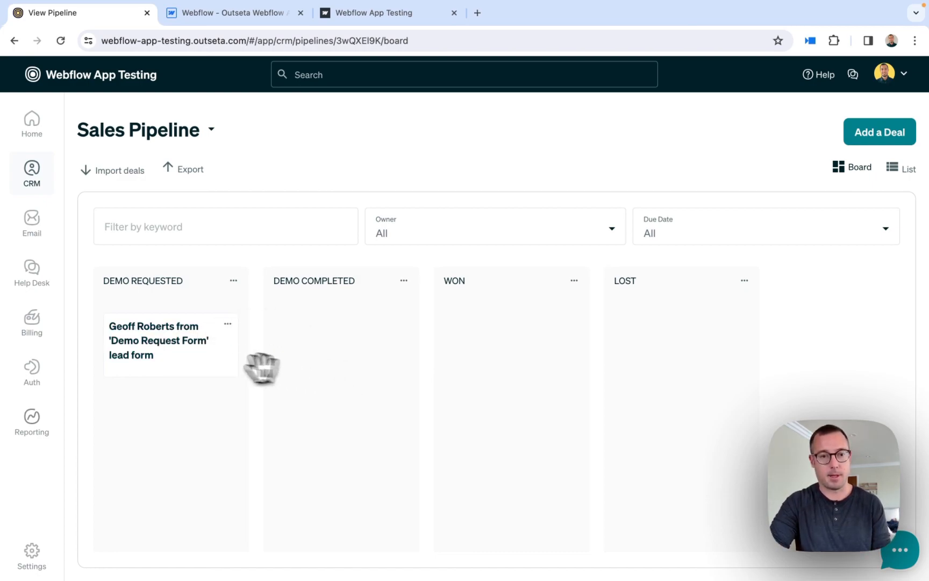
mouse_move(179, 362)
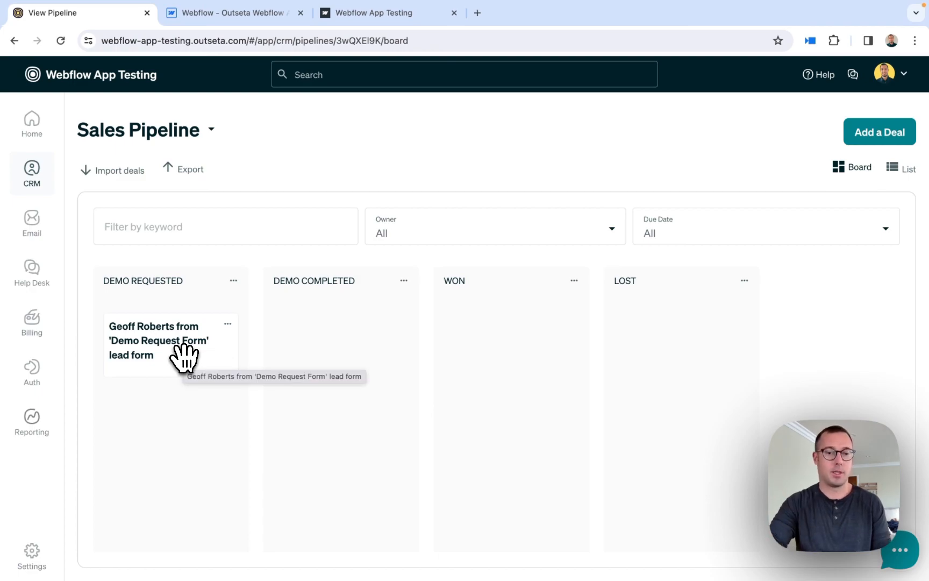
left_click_drag(170, 341, 341, 340)
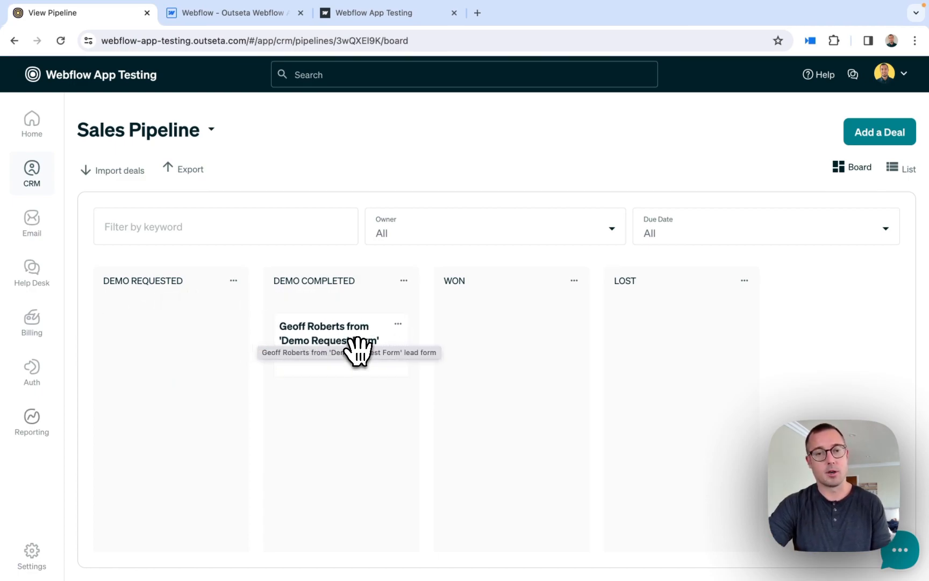
Open the Demo Request Form from Email > Lead Capture Forms to view its submissions
left_click(32, 224)
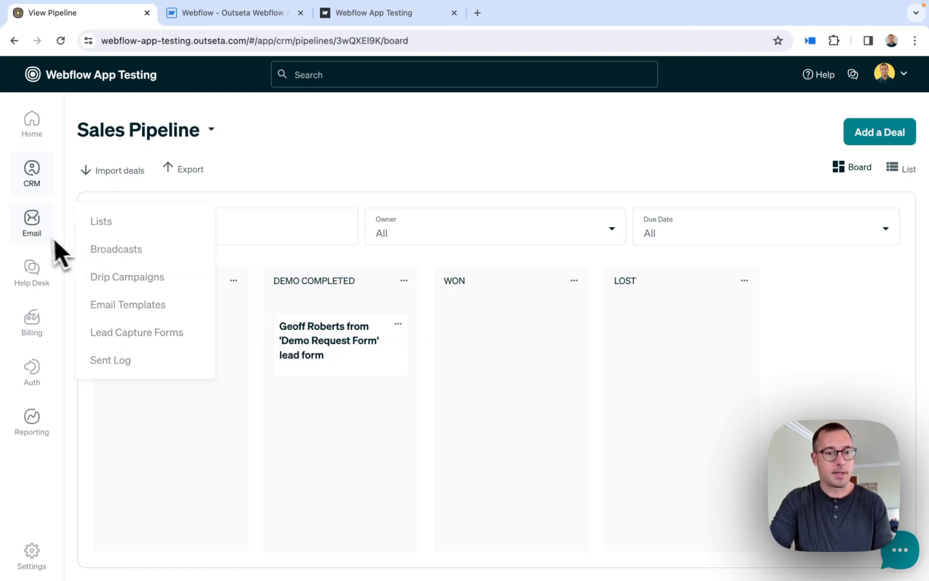
mouse_move(147, 340)
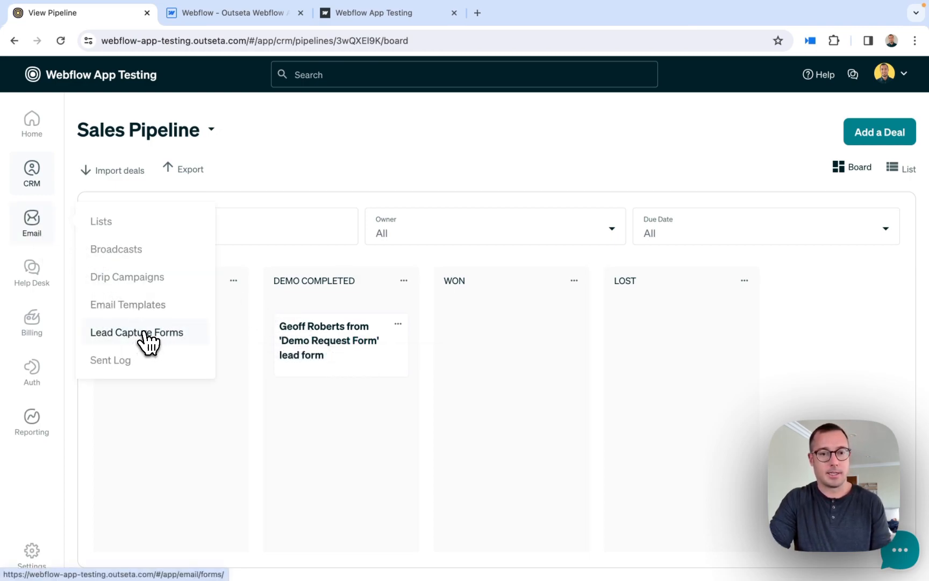
left_click(137, 333)
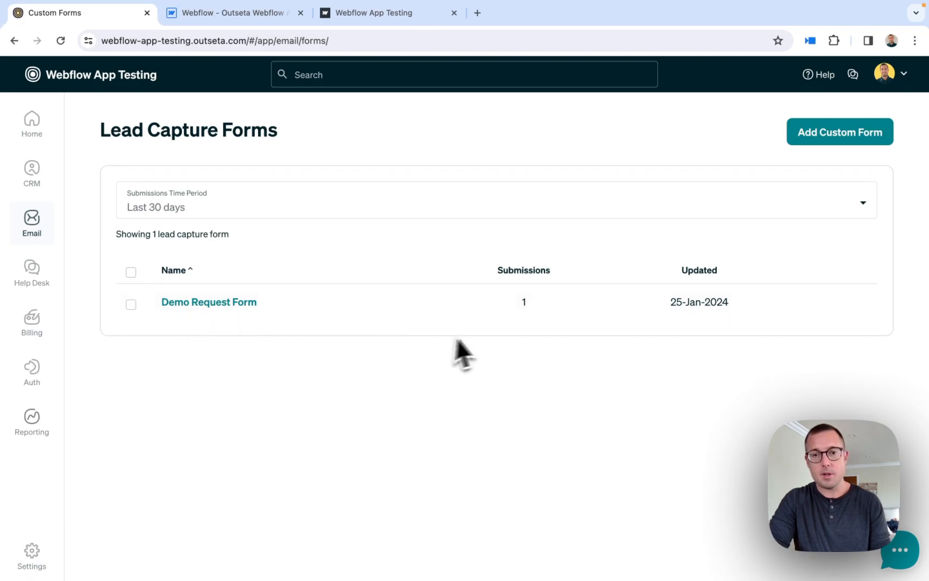
mouse_move(278, 340)
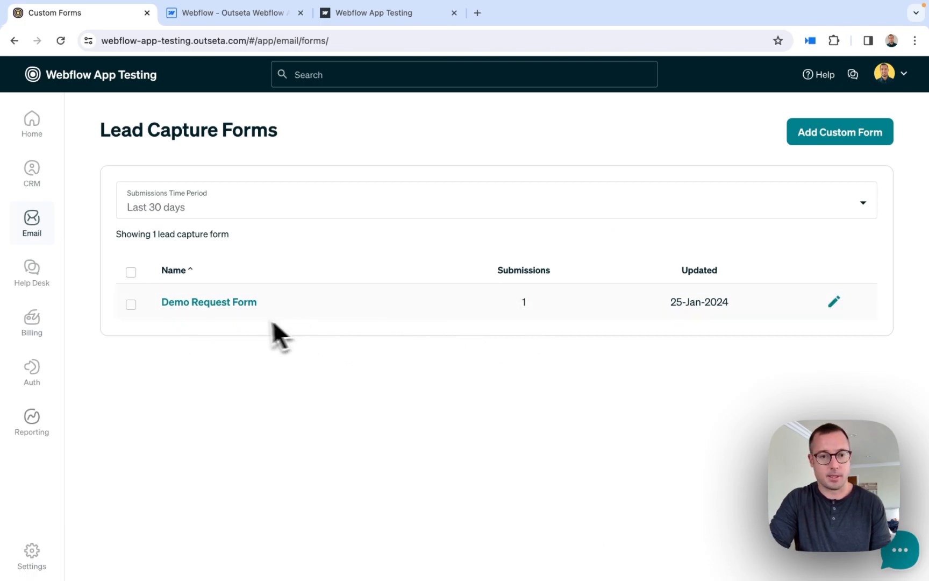
left_click(209, 302)
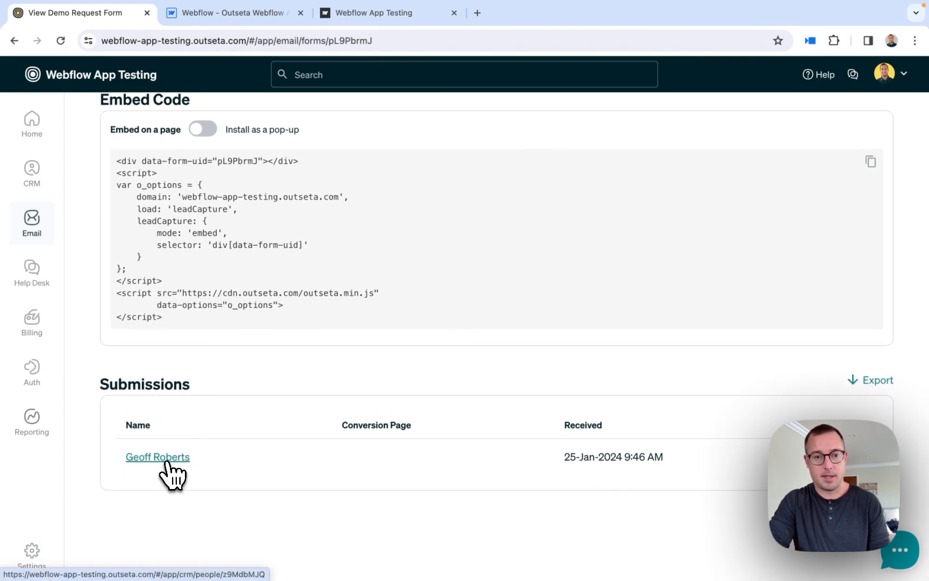
left_click(157, 457)
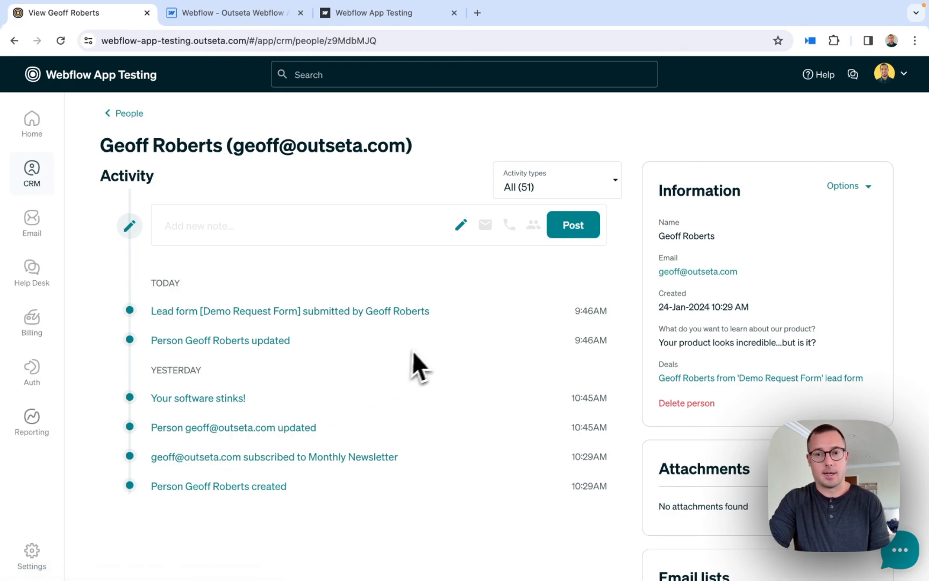
mouse_move(714, 378)
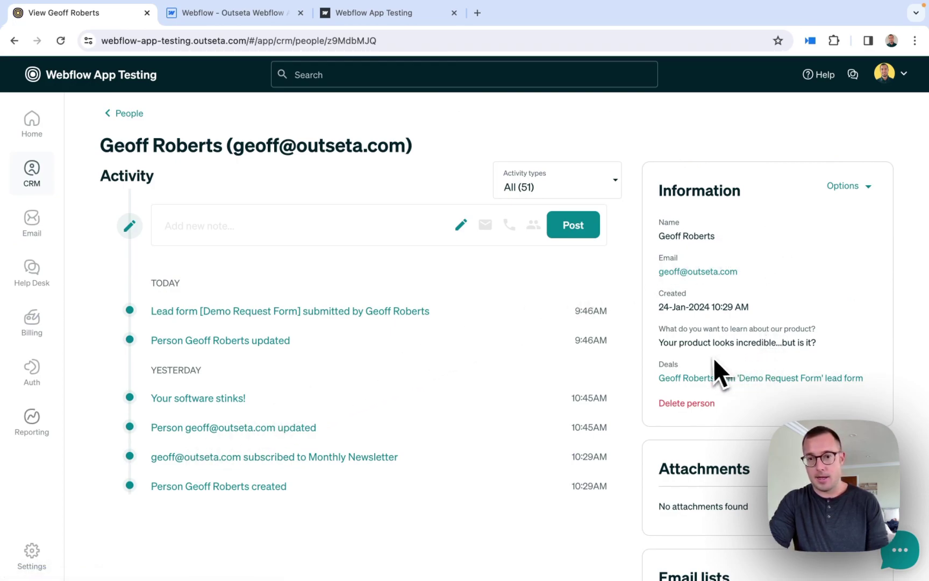
mouse_move(788, 364)
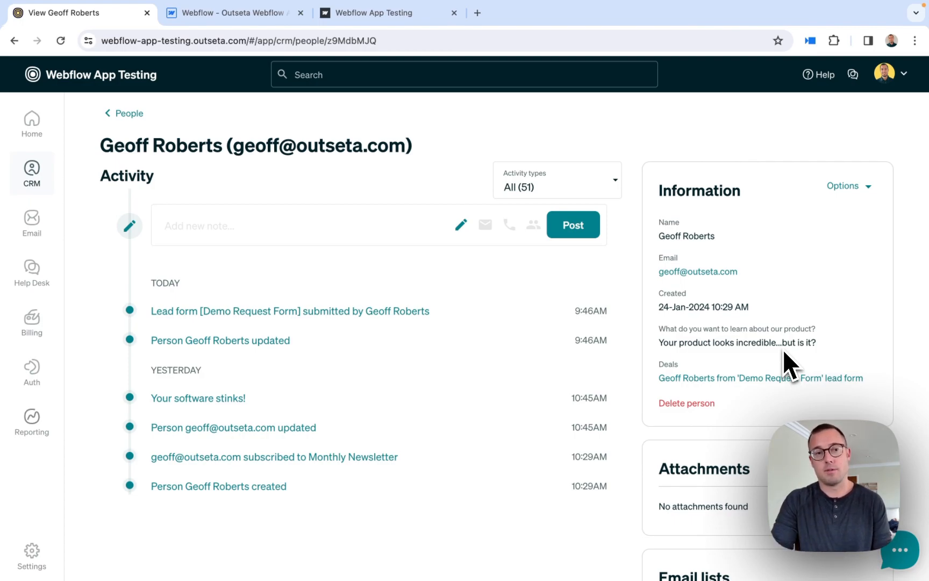
mouse_move(558, 326)
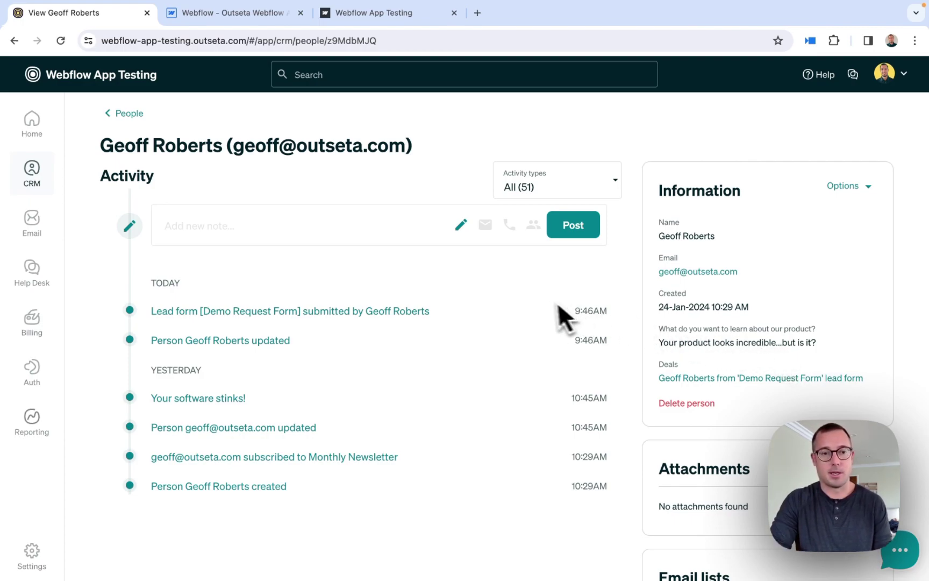
mouse_move(346, 359)
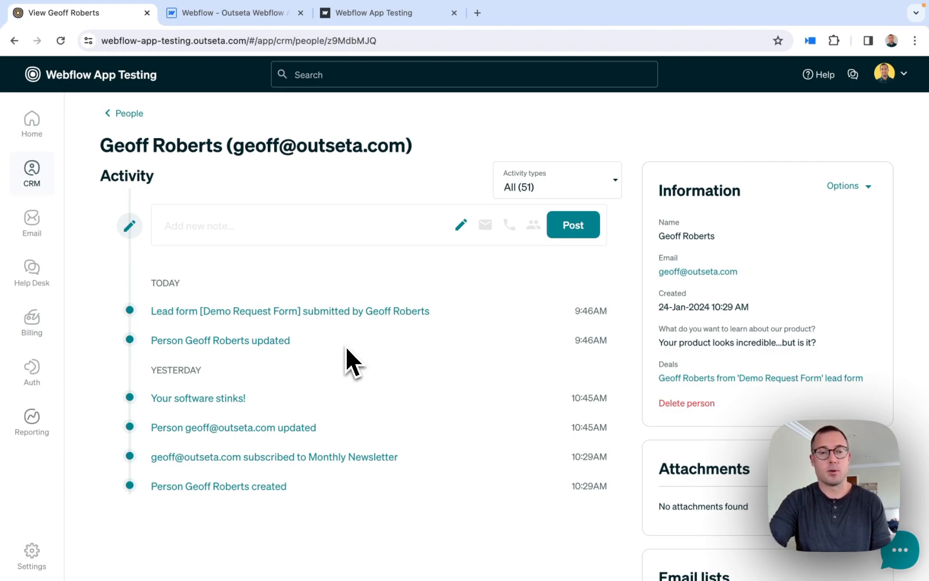
Add a new segment under CRM > Segments and name it 'Demo Request'
left_click(32, 168)
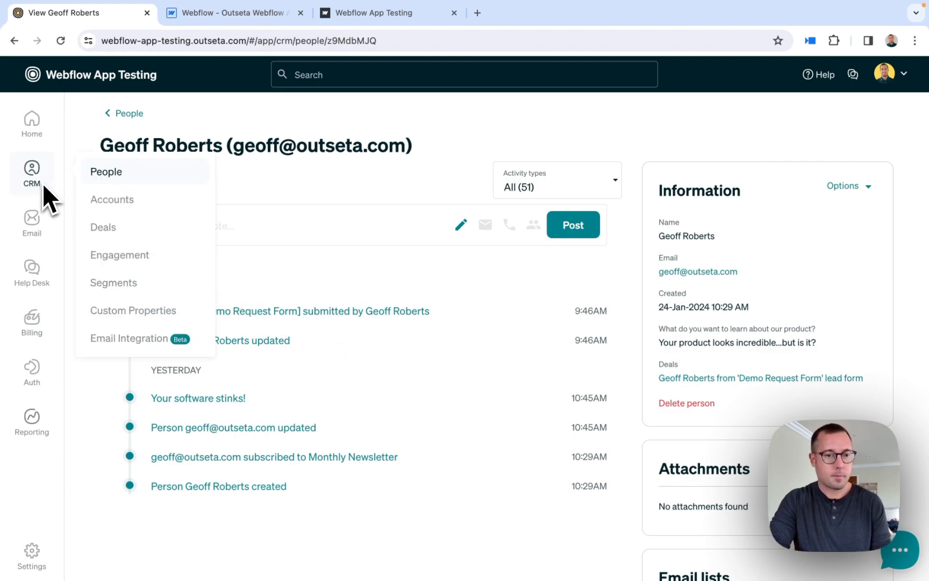
mouse_move(111, 282)
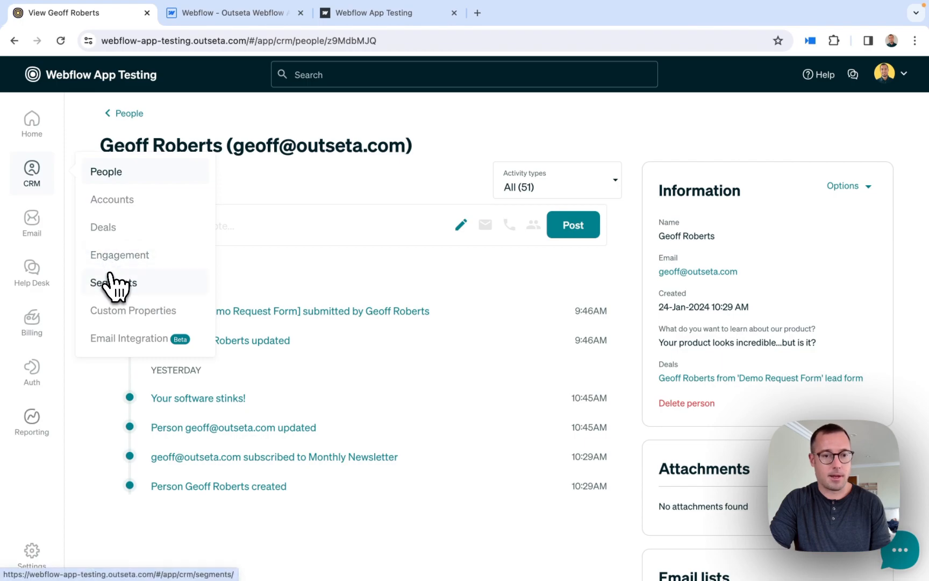
left_click(110, 283)
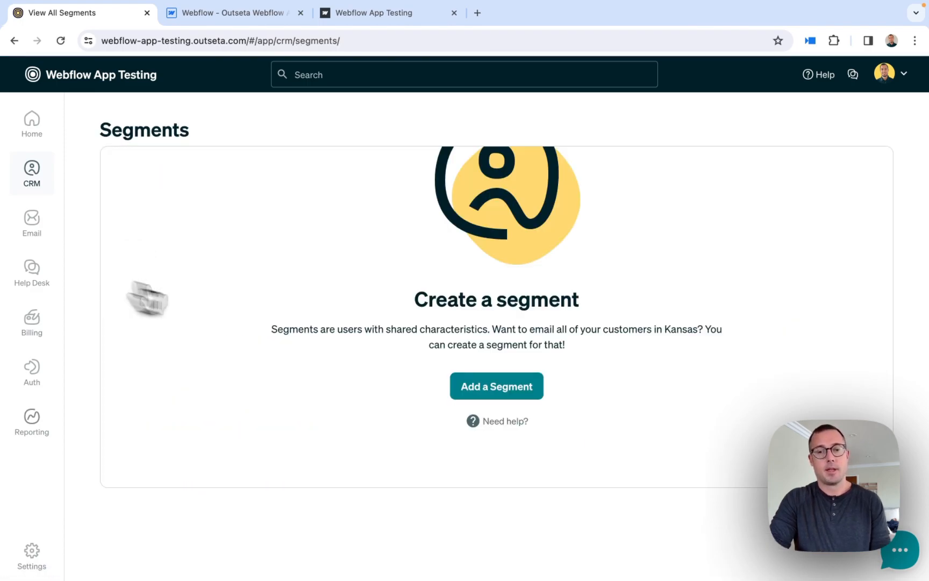
left_click(497, 386)
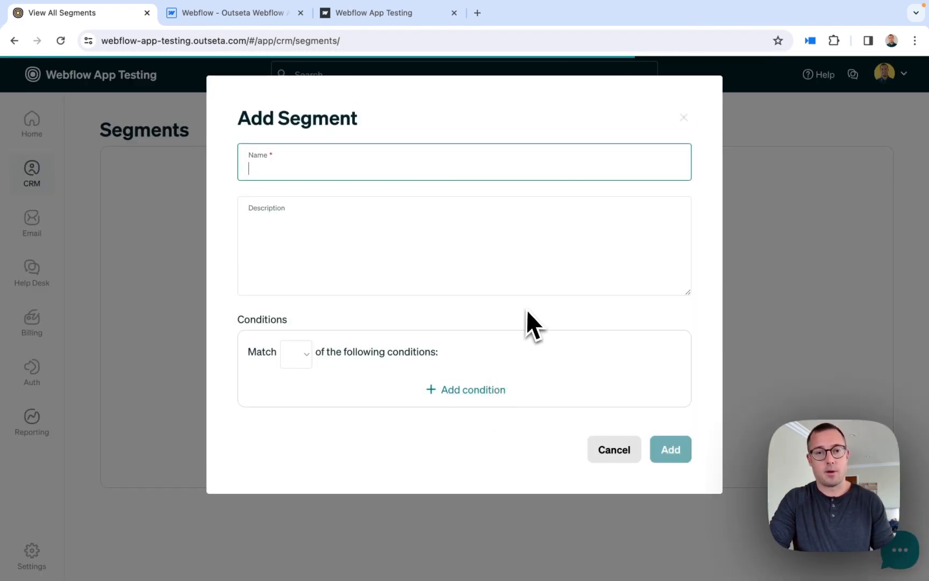
type("L")
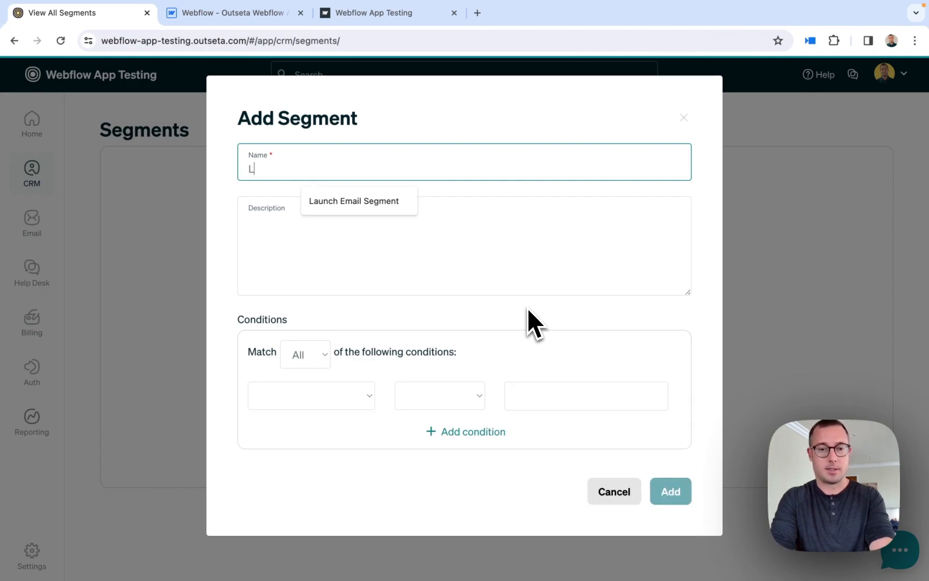
type("D")
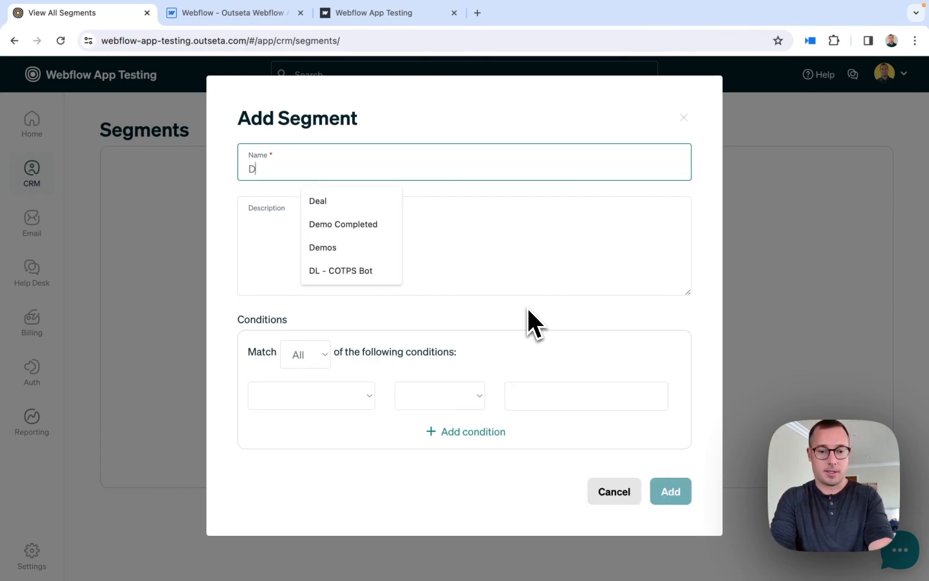
type("emo Request")
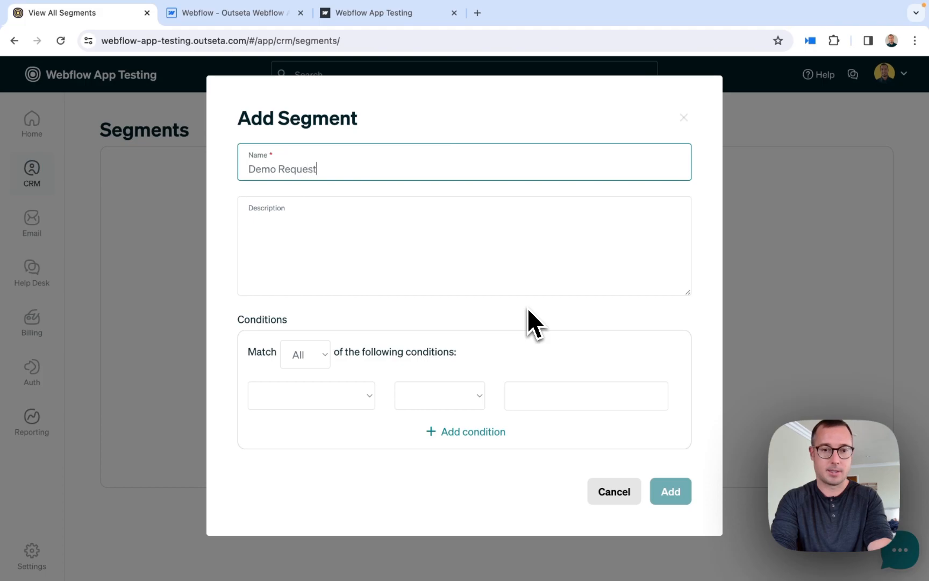
mouse_move(640, 387)
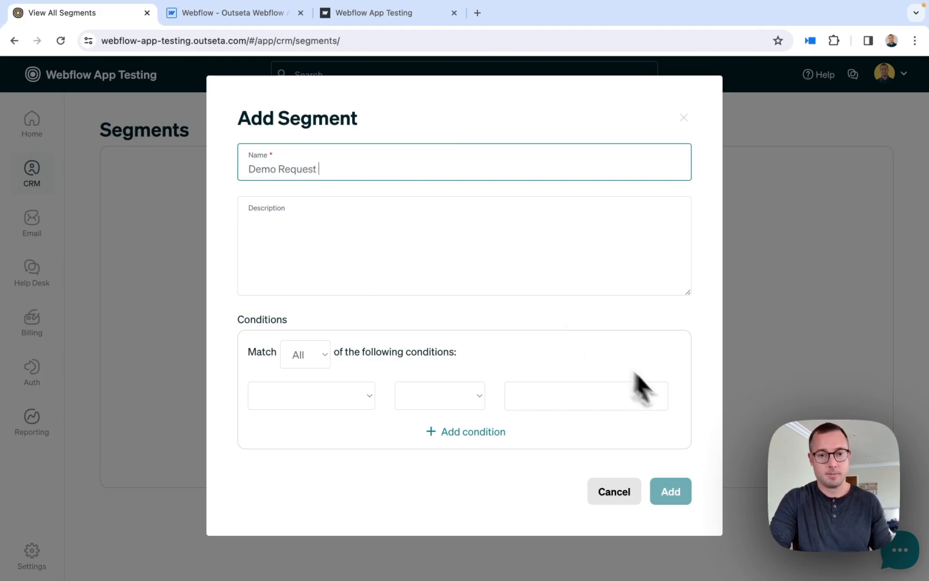
Set the segment condition to Person Lead Form Submission equals Demo Request Form
left_click(311, 395)
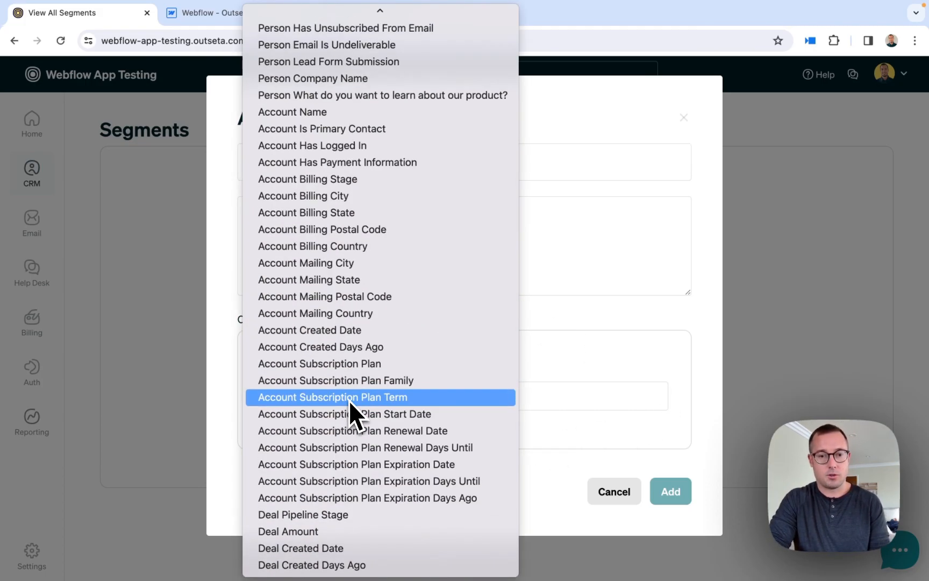
mouse_move(347, 548)
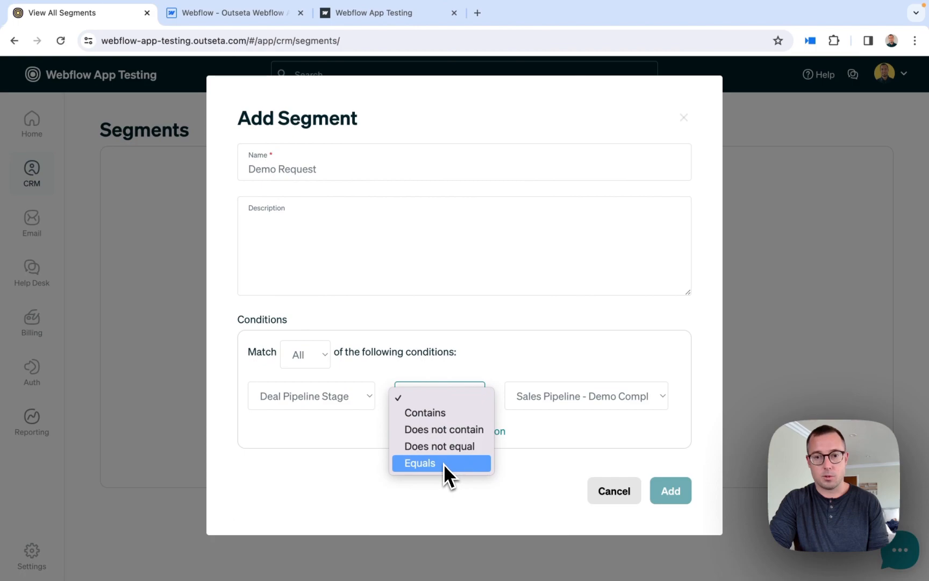
left_click(419, 463)
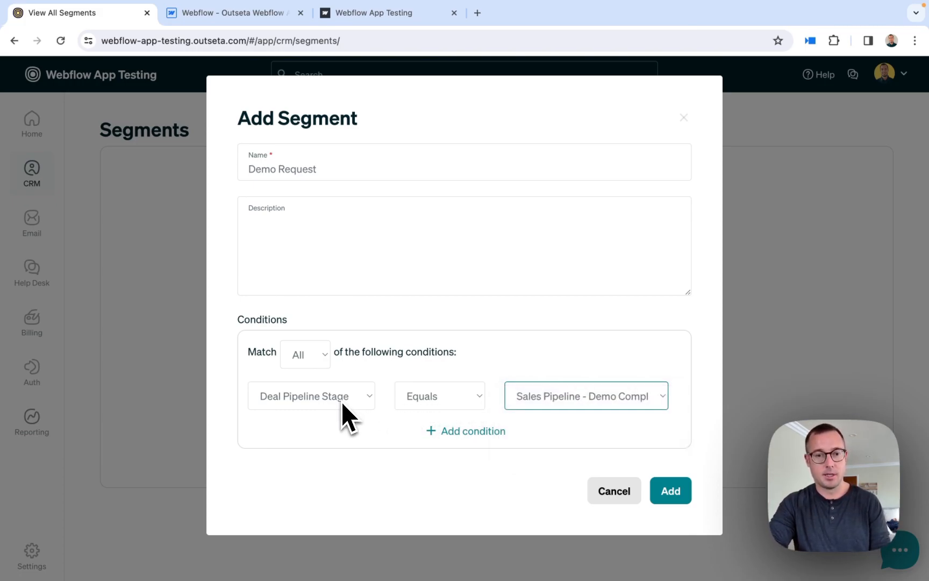
left_click(312, 395)
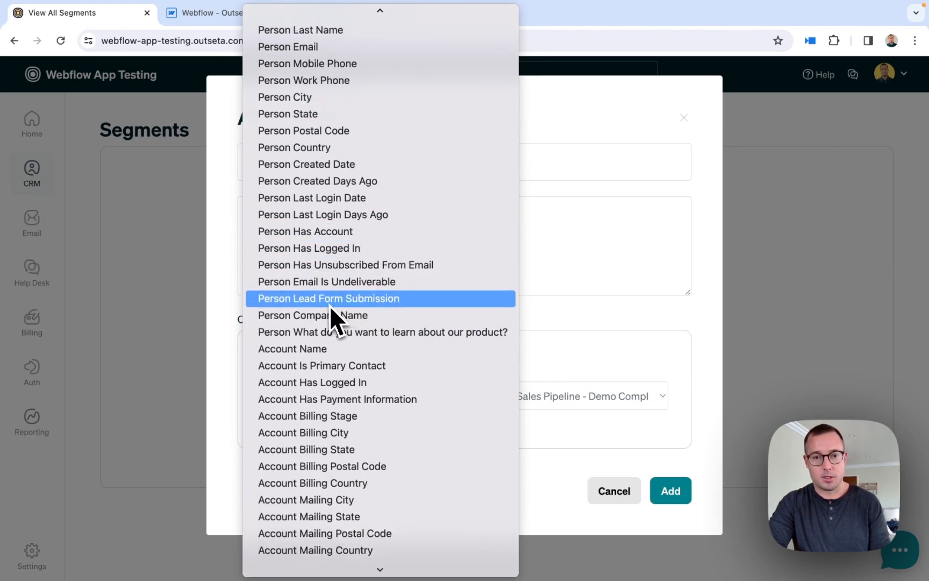
left_click(327, 299)
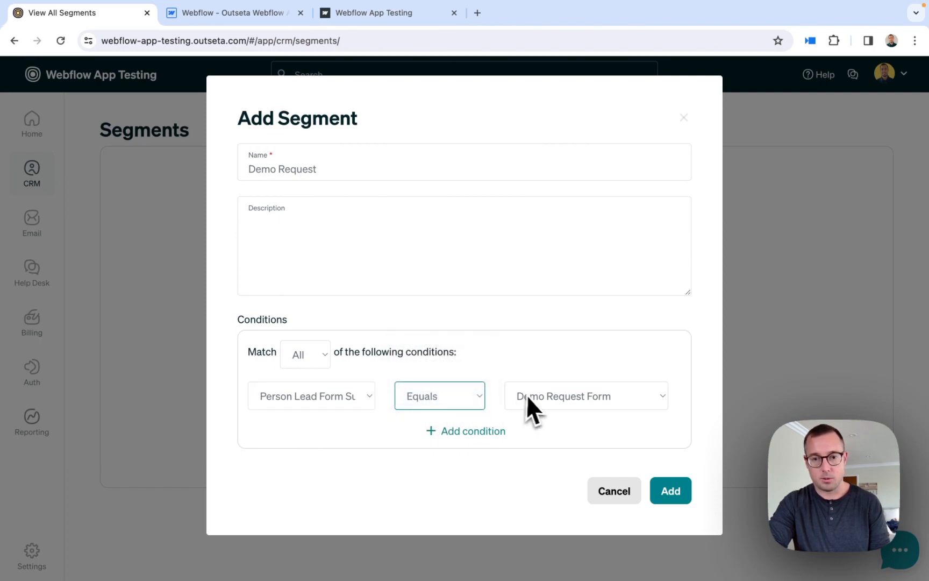
left_click(586, 396)
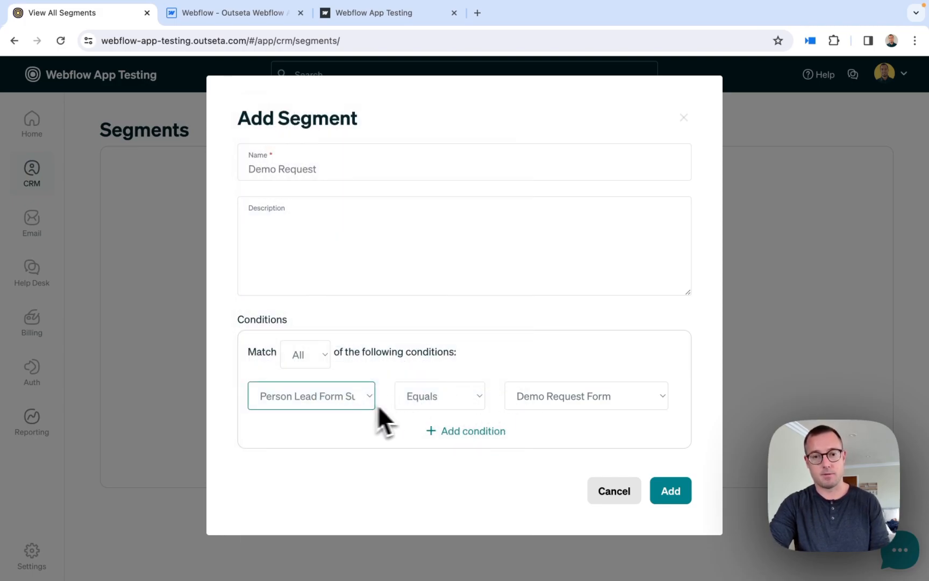
left_click(670, 491)
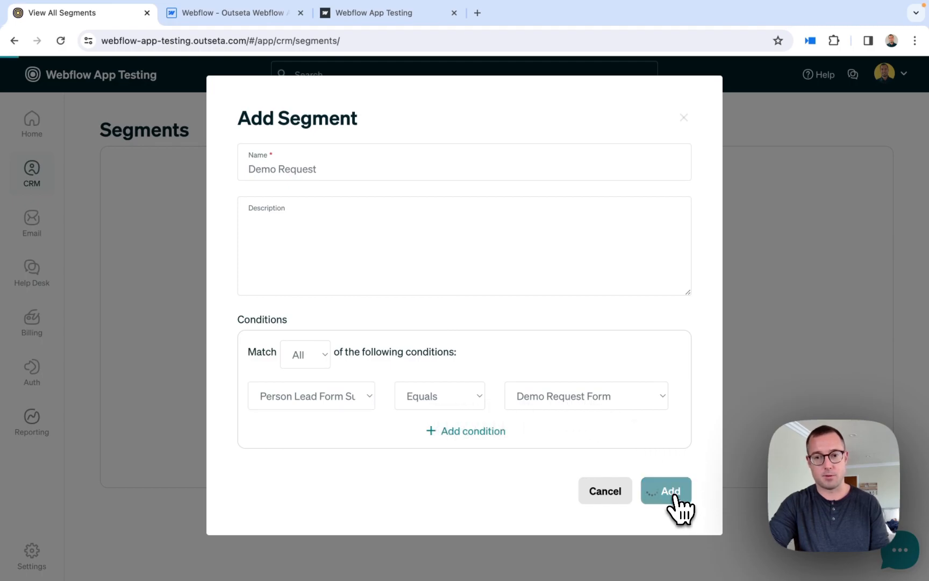
left_click(665, 490)
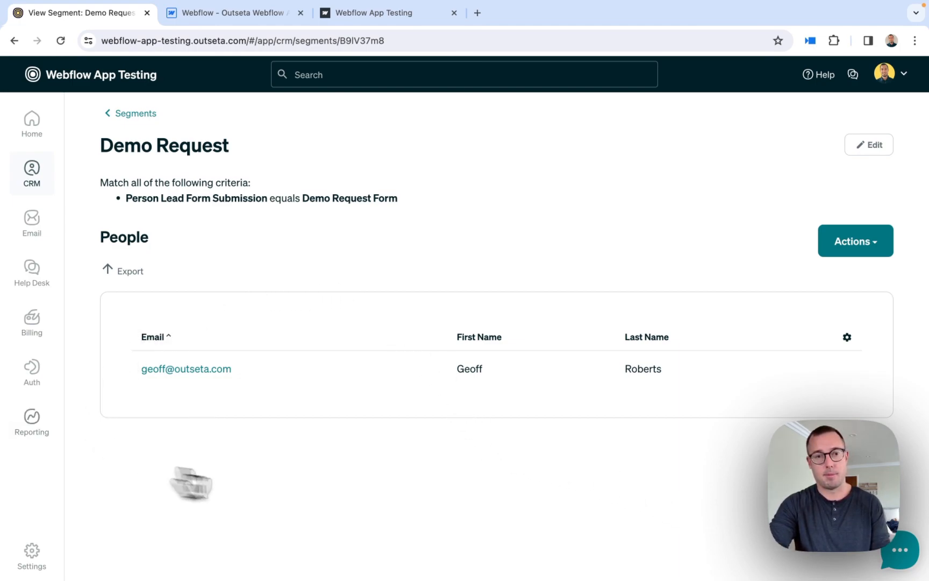
mouse_move(343, 443)
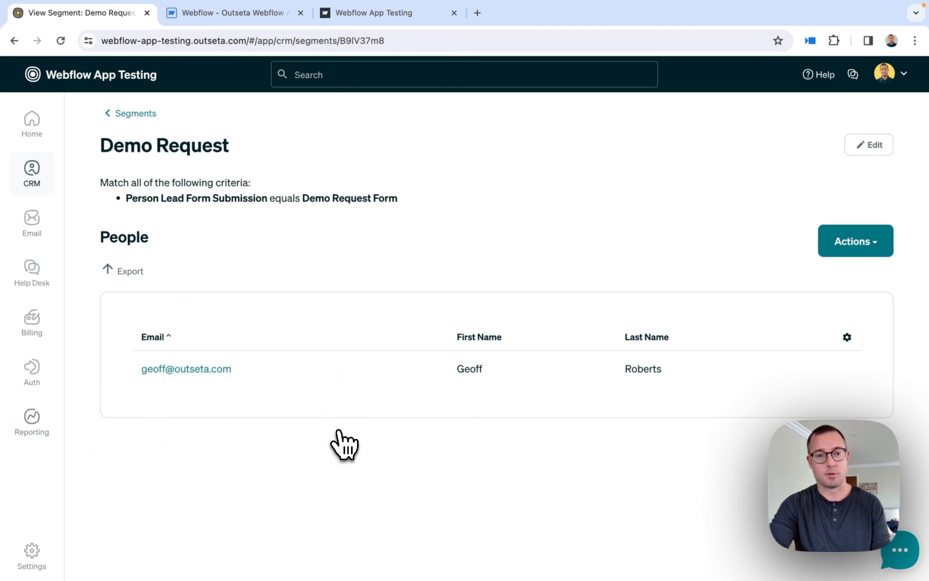
mouse_move(129, 271)
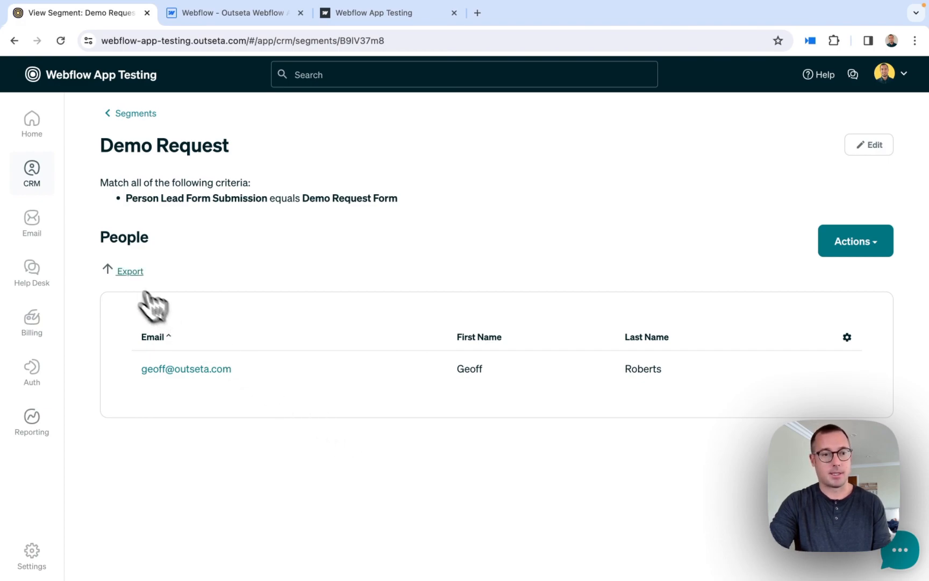
left_click(31, 222)
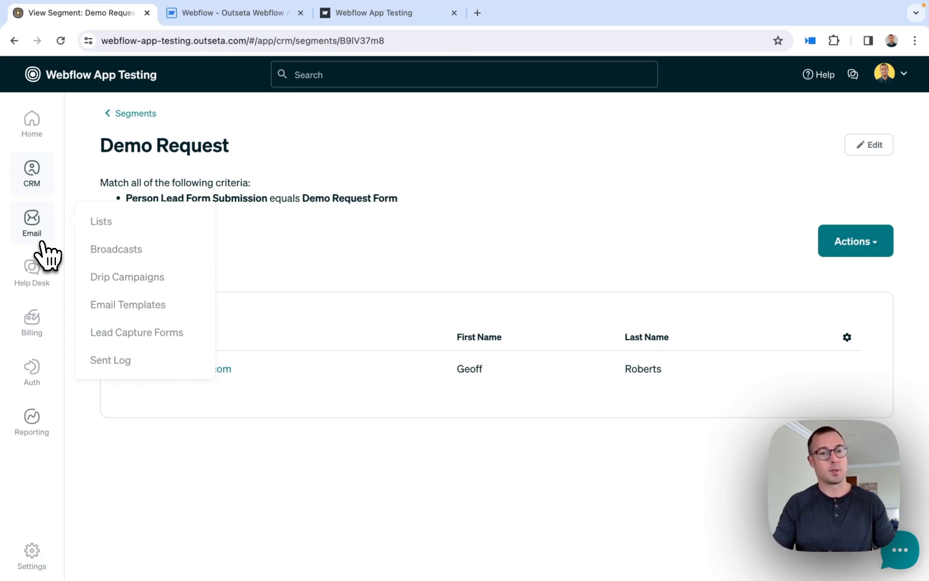
Create a drip campaign named 'Demo Request' from Email > Drip Campaigns
left_click(127, 277)
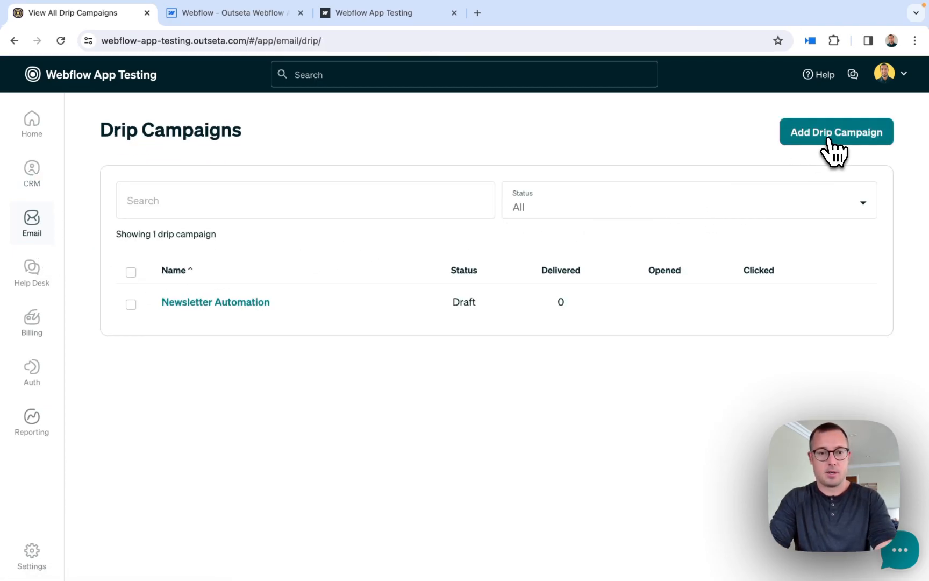
left_click(836, 132)
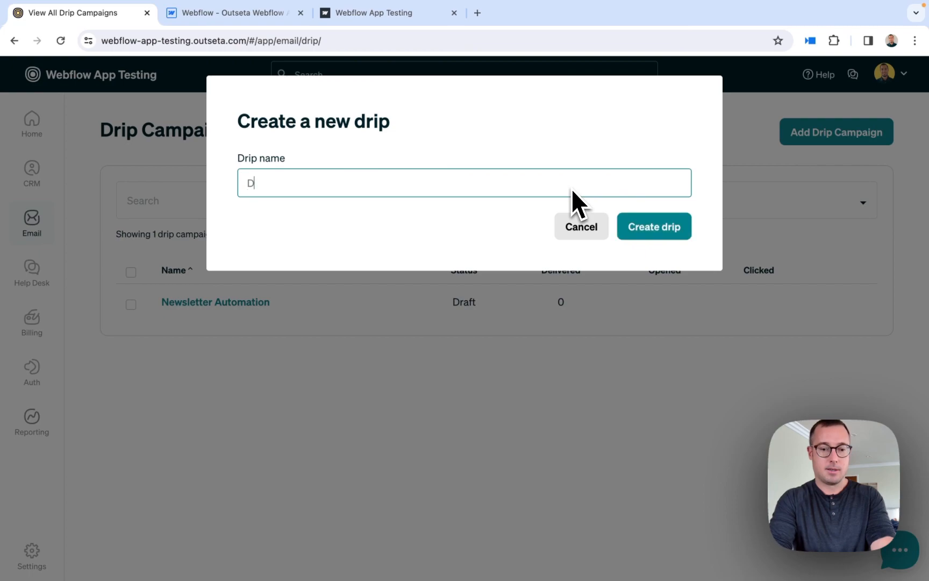
type("emo Request")
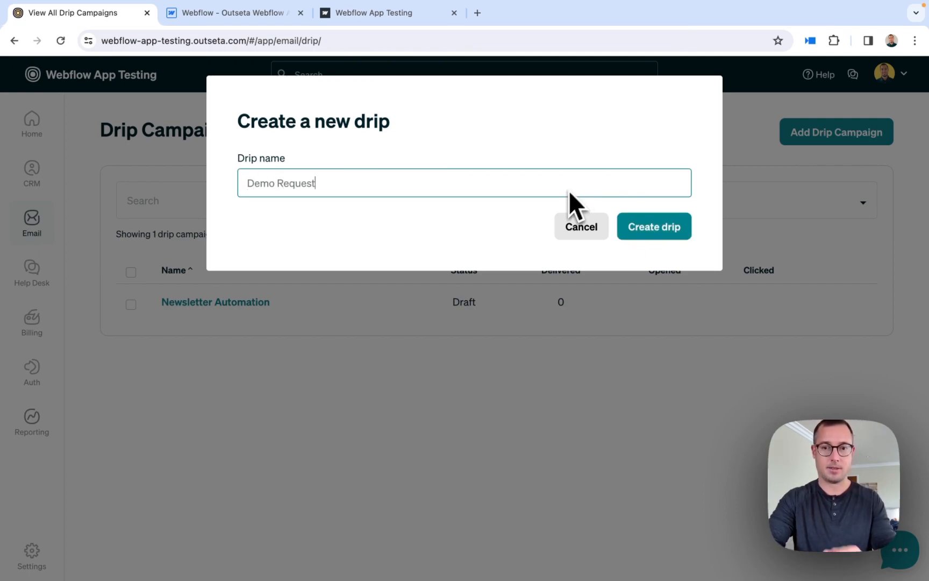
left_click(654, 227)
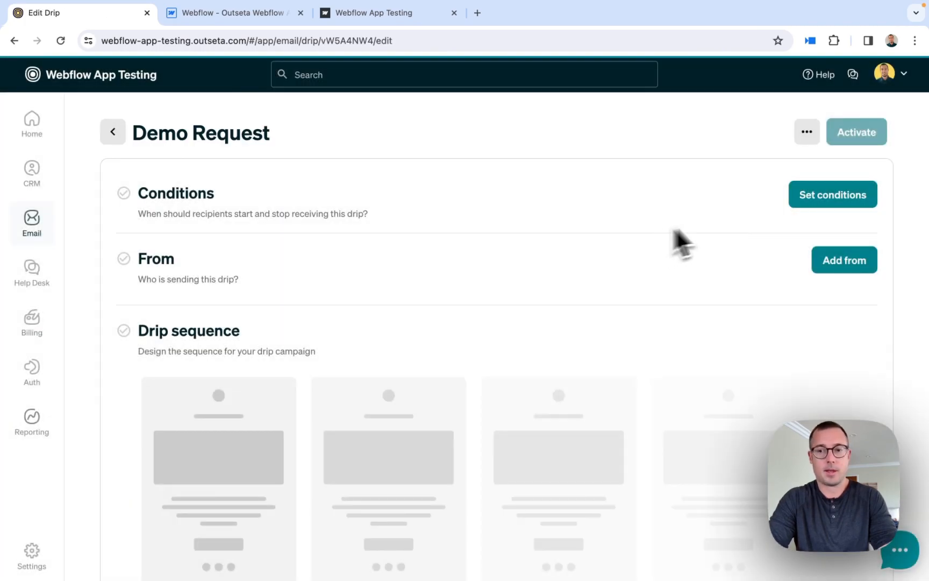
Set the drip to start when a person is added to the Demo Request segment
left_click(832, 194)
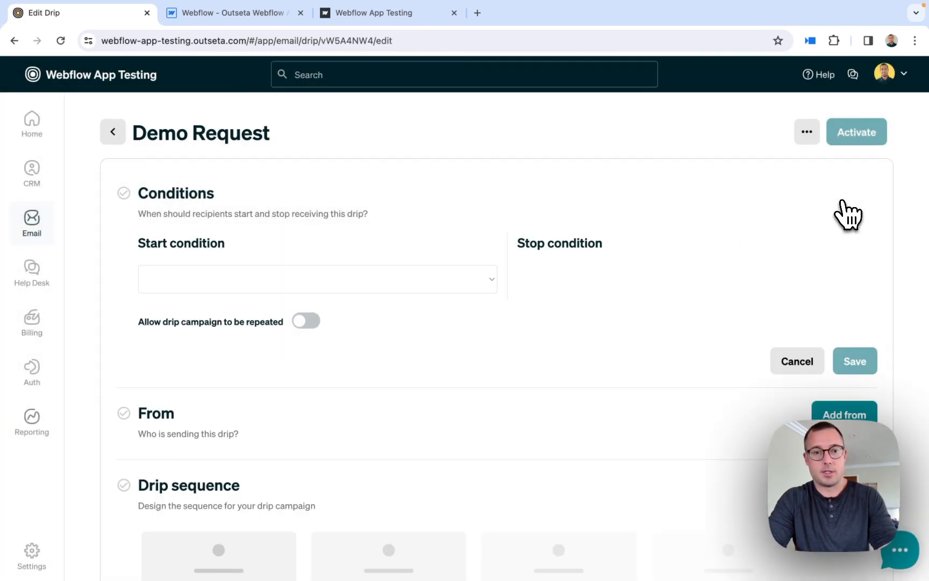
left_click(316, 279)
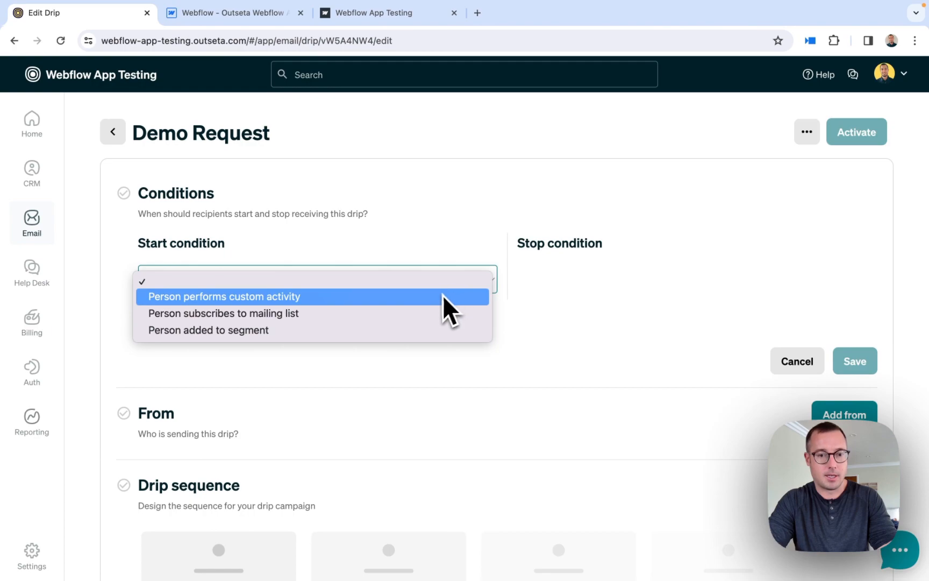
left_click(208, 330)
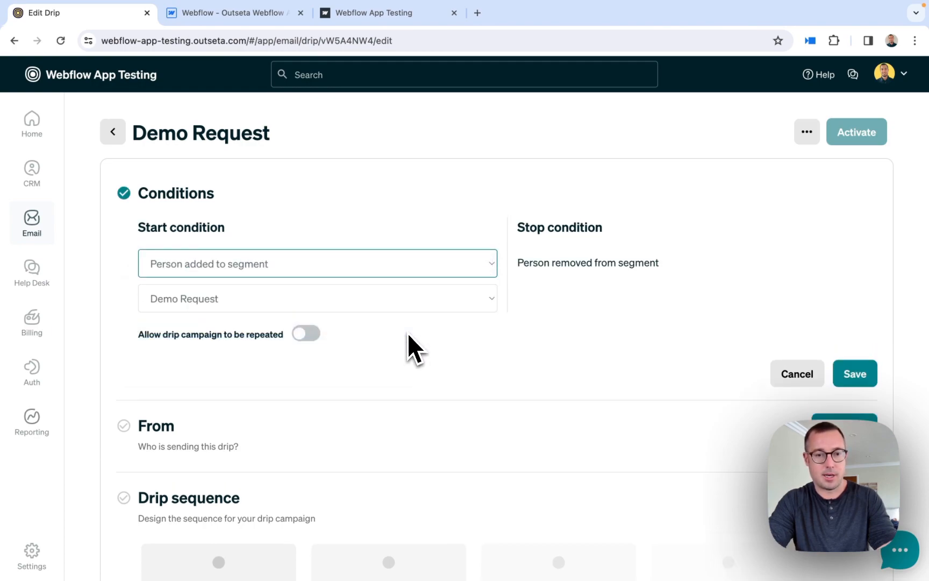
mouse_move(234, 322)
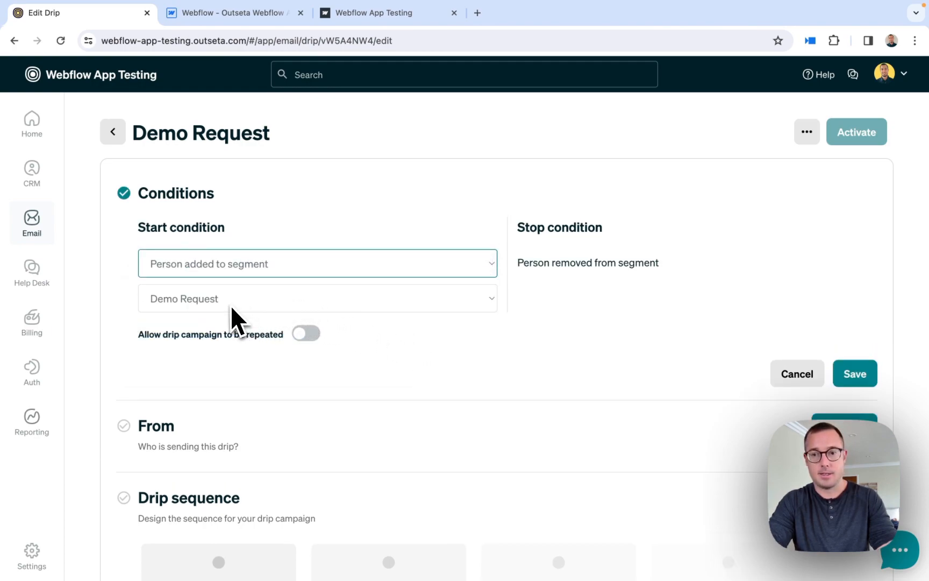
left_click(855, 374)
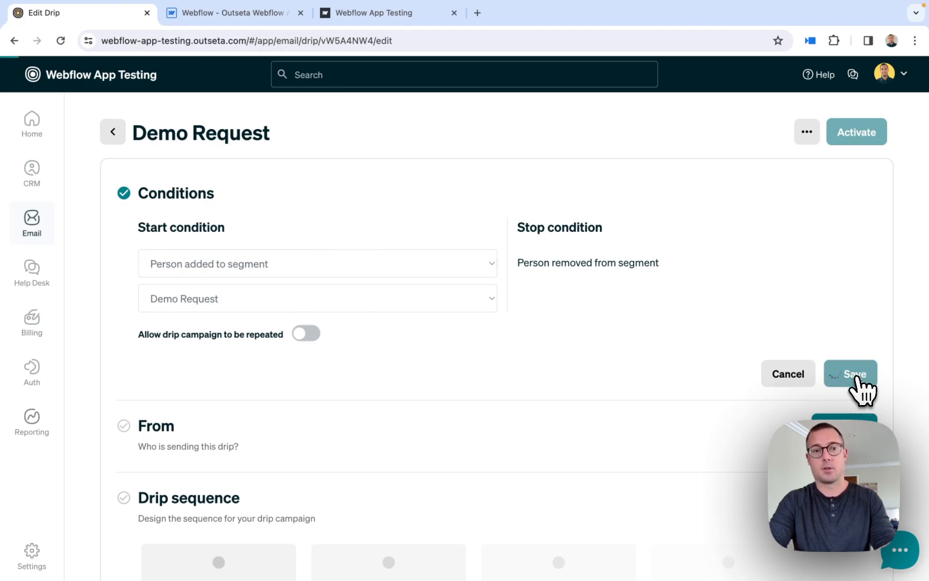
left_click(850, 374)
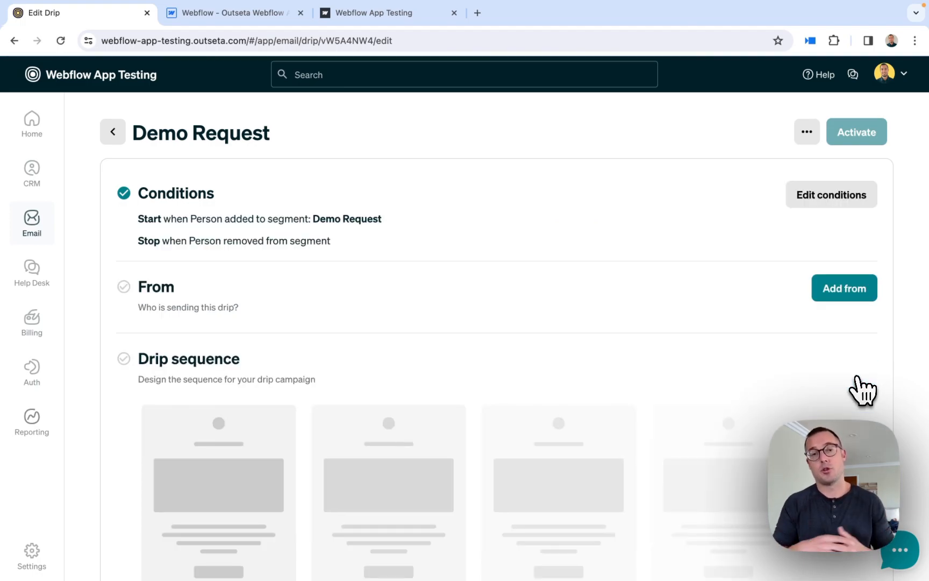